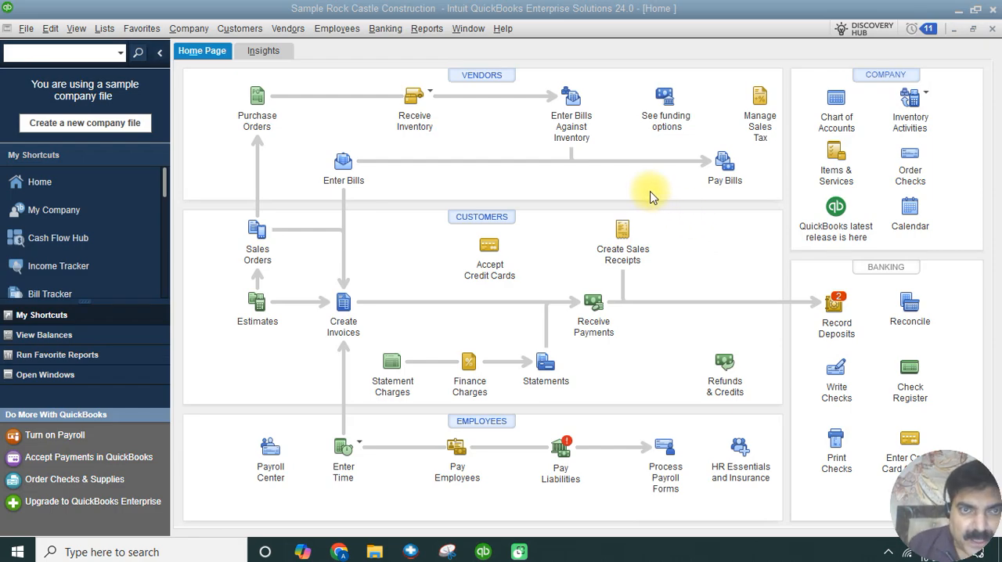
mouse_move(557, 187)
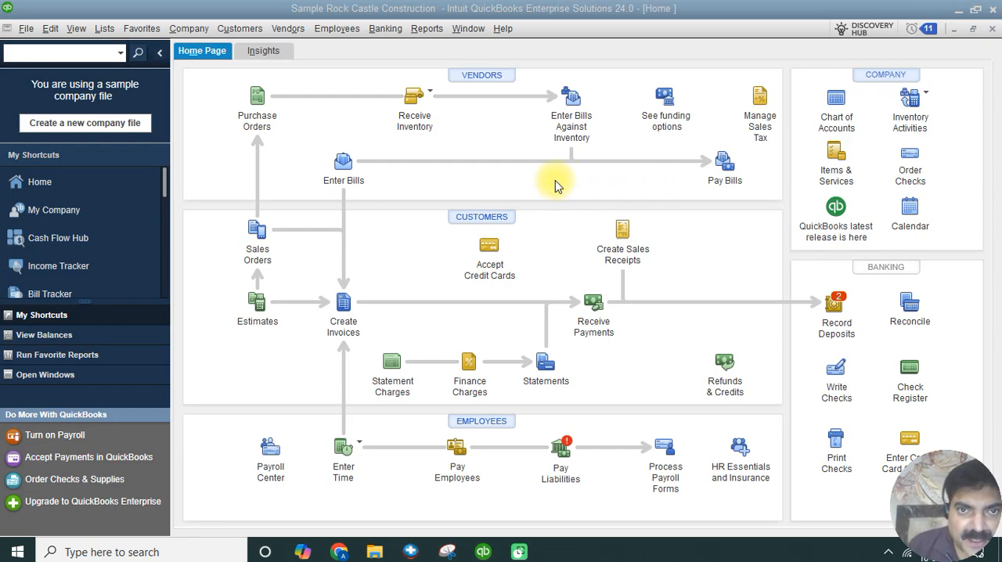
mouse_move(539, 182)
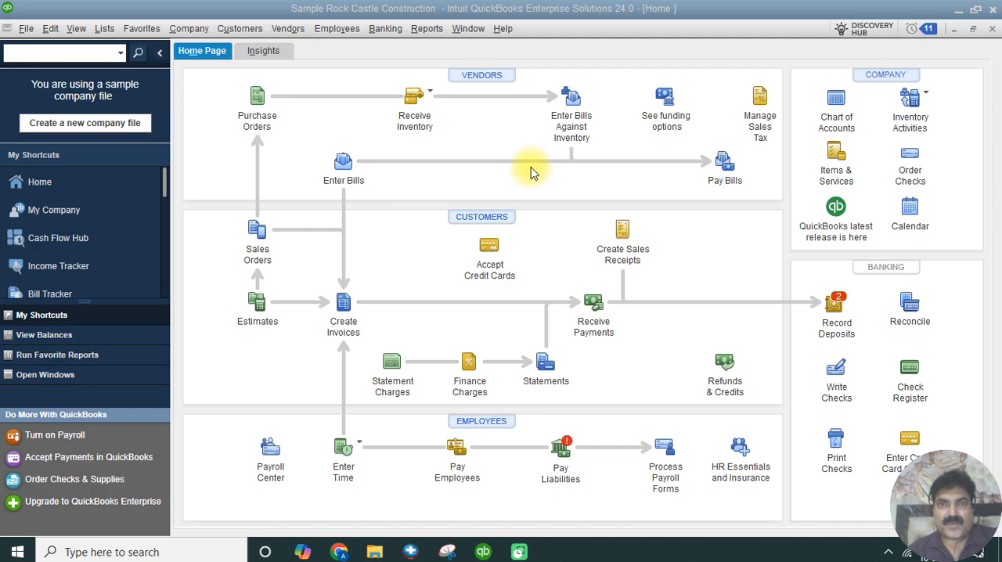
mouse_move(498, 132)
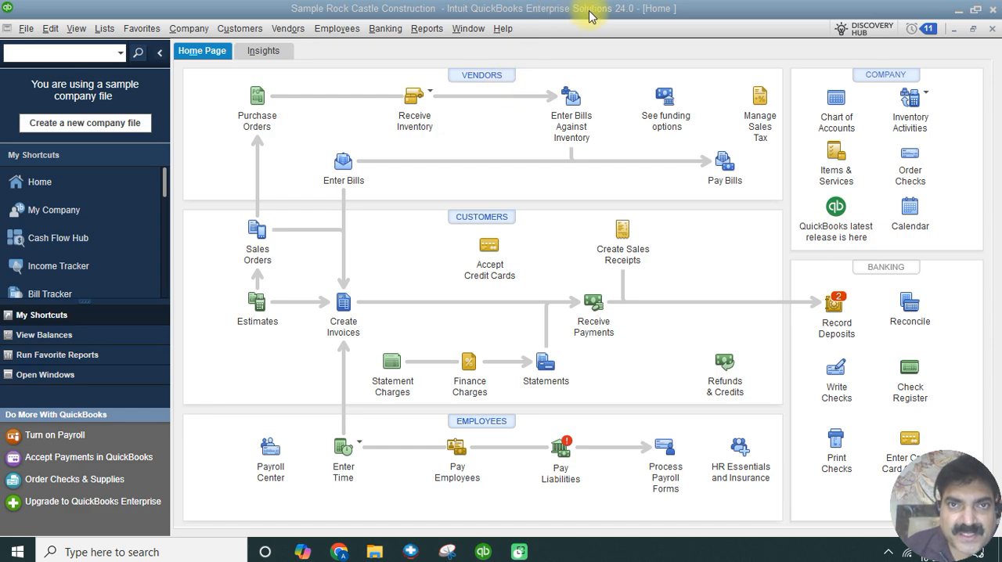
mouse_move(576, 38)
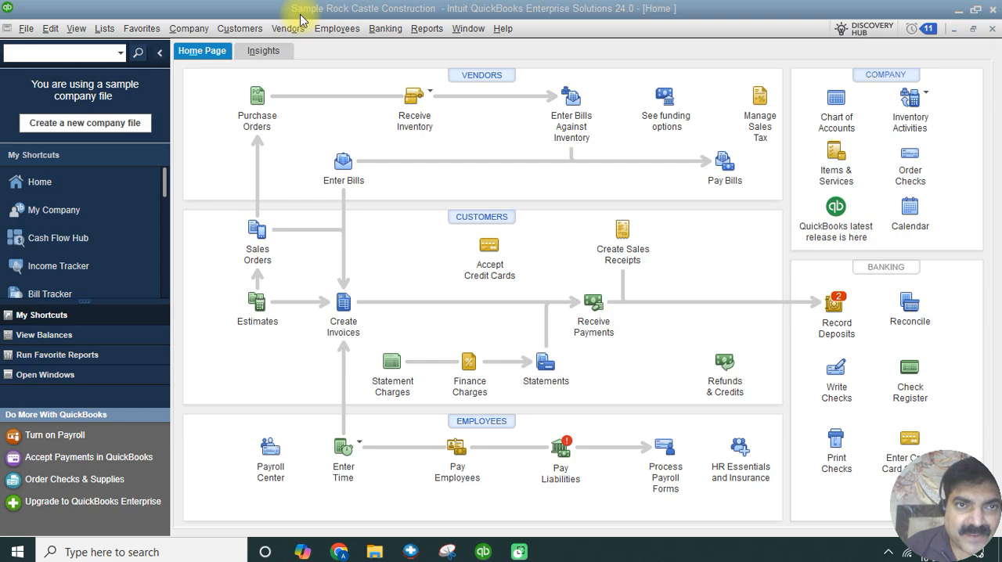
mouse_move(415, 14)
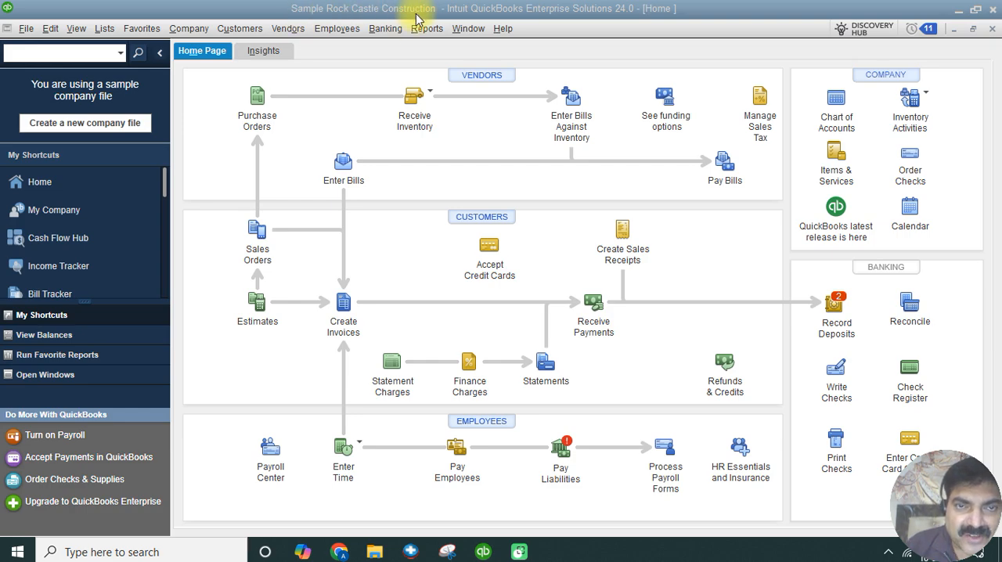
mouse_move(380, 197)
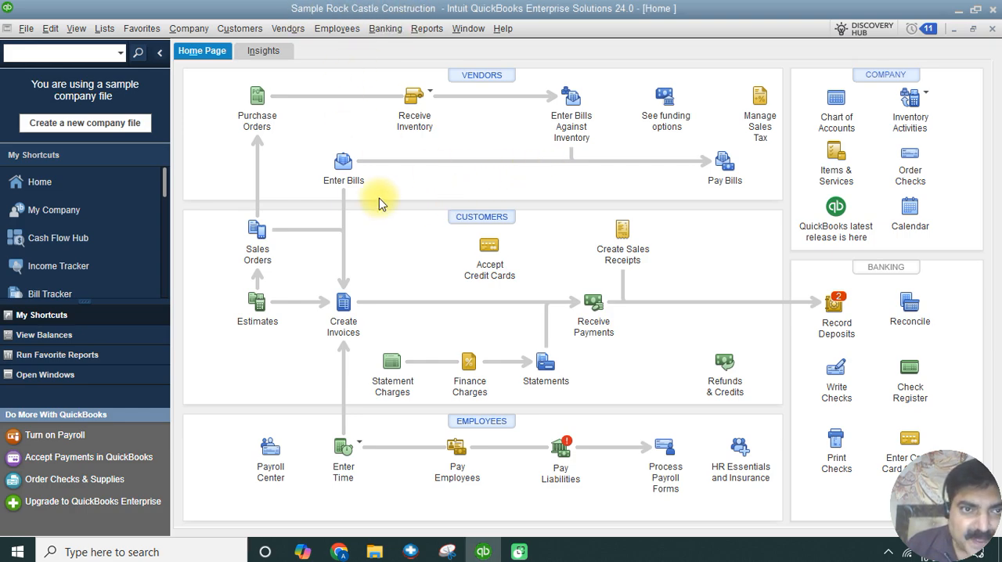
mouse_move(231, 141)
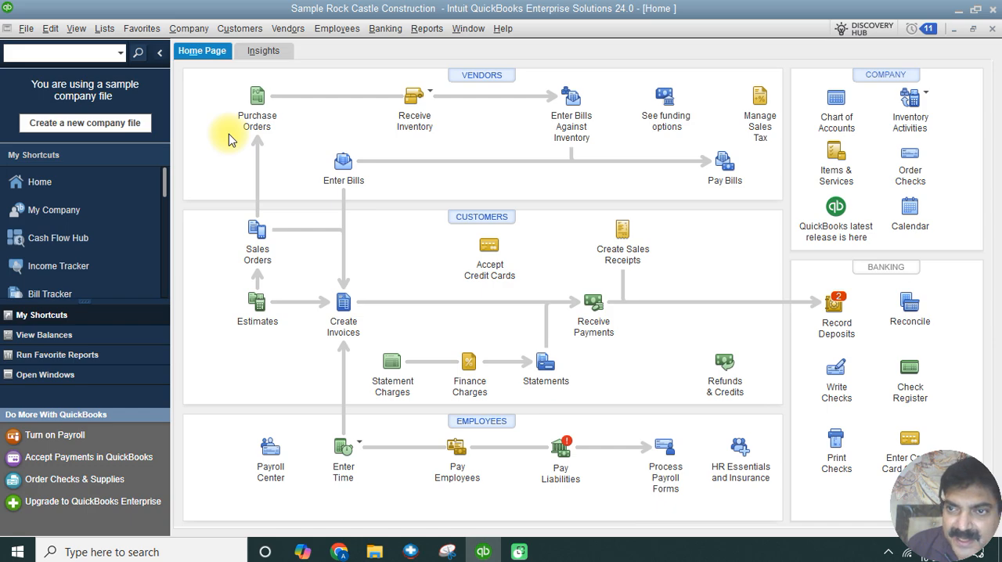
mouse_move(252, 368)
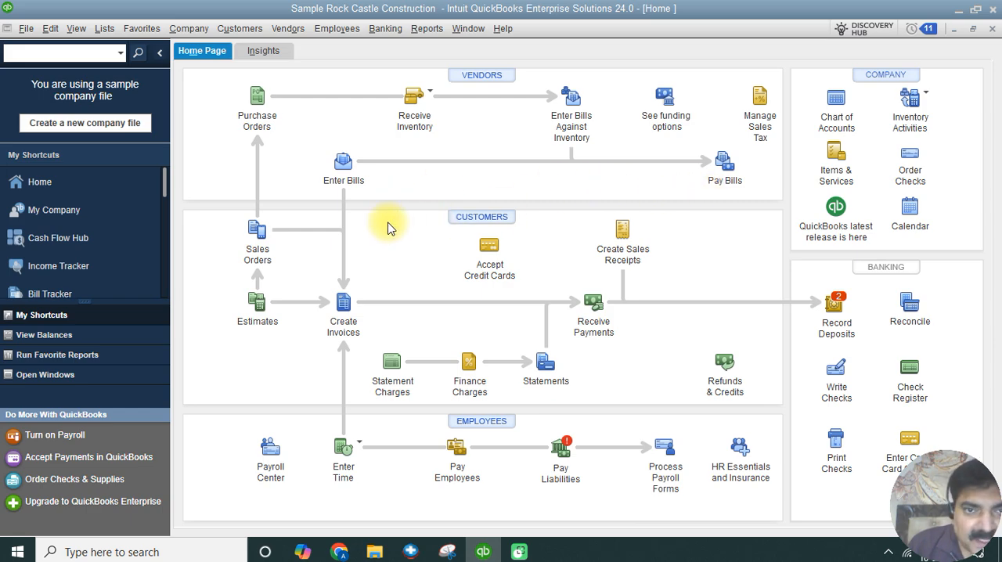
mouse_move(200, 88)
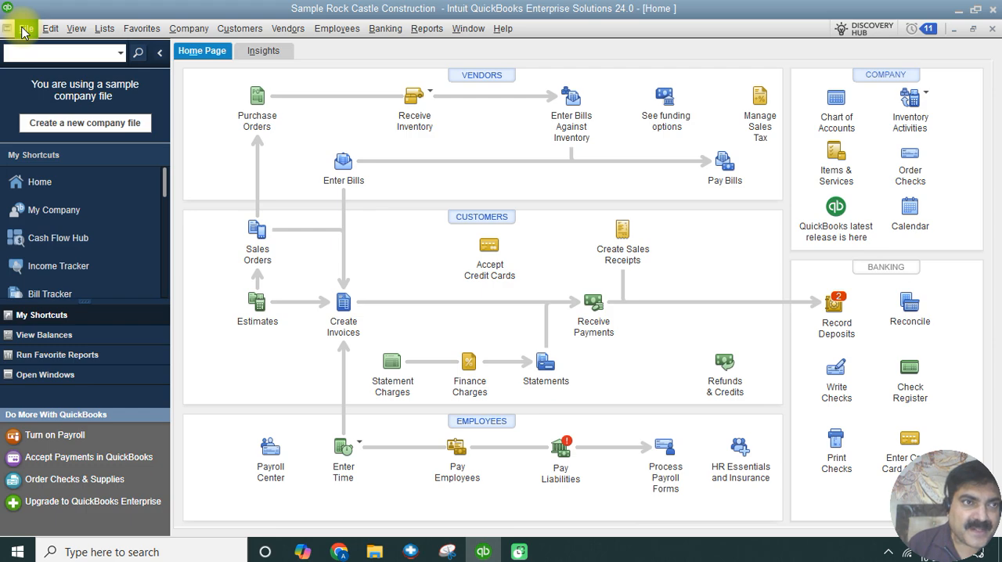
Run Verify Data from File > Utilities, closing open windows when prompted.
click(24, 28)
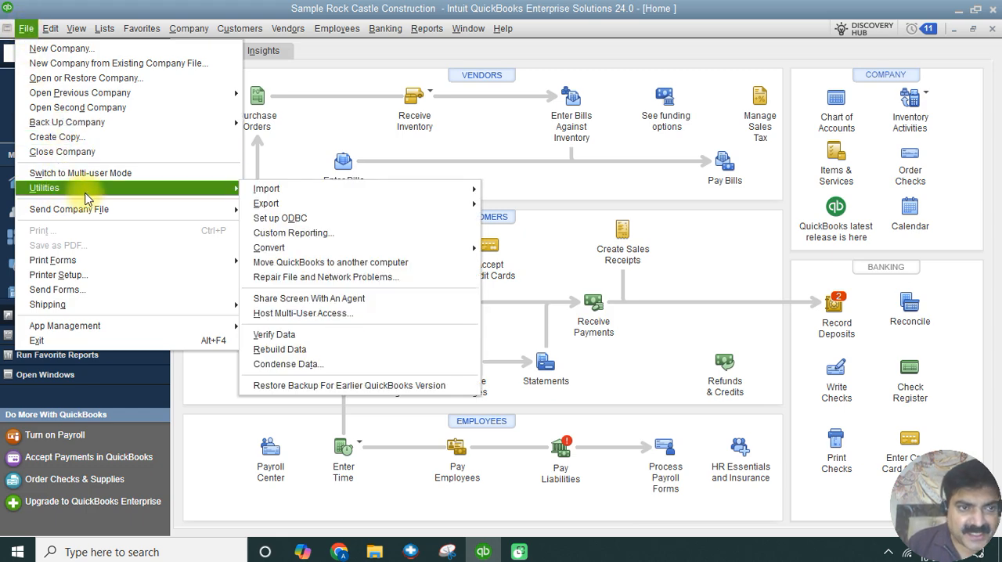
mouse_move(302, 298)
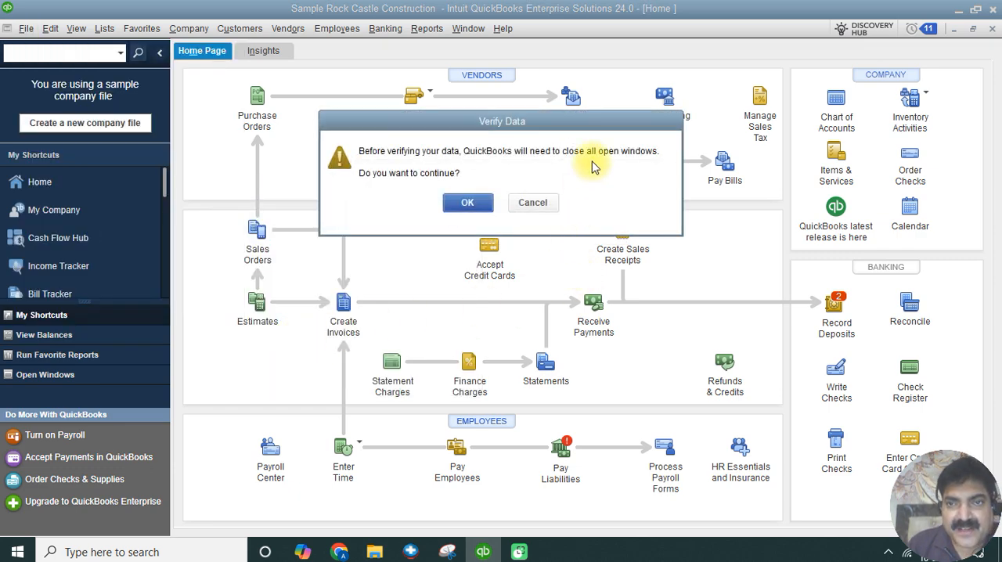
mouse_move(595, 165)
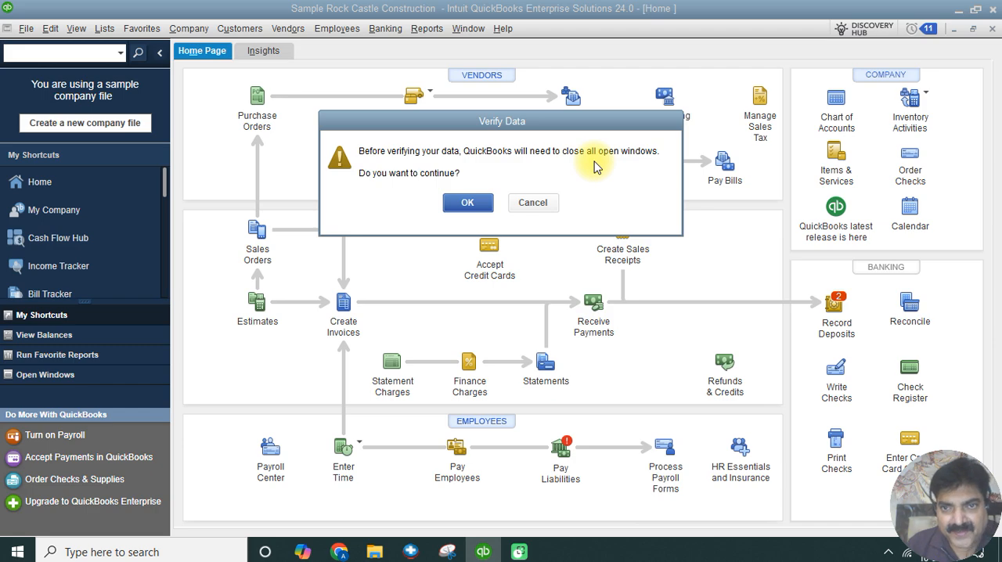
mouse_move(604, 171)
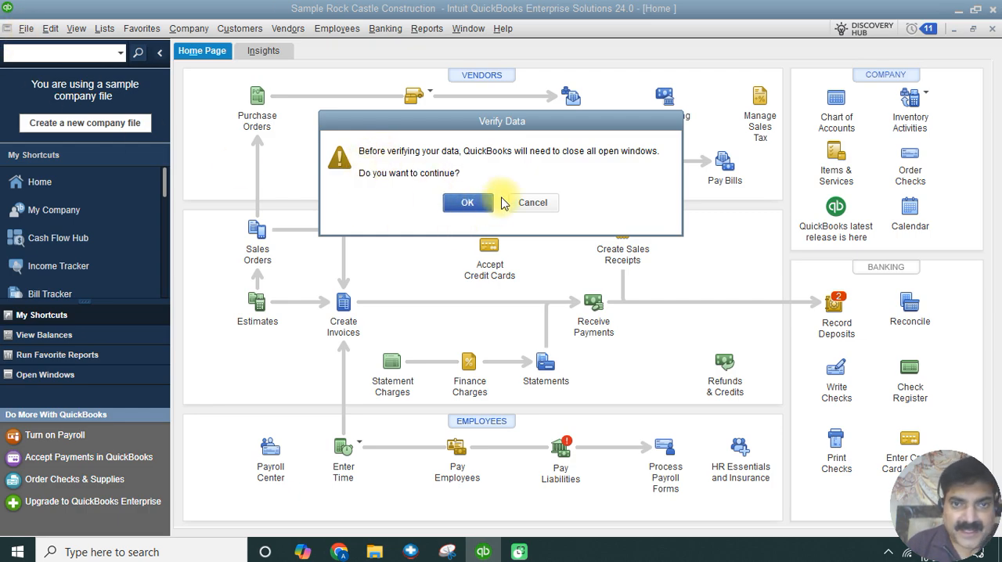
mouse_move(488, 178)
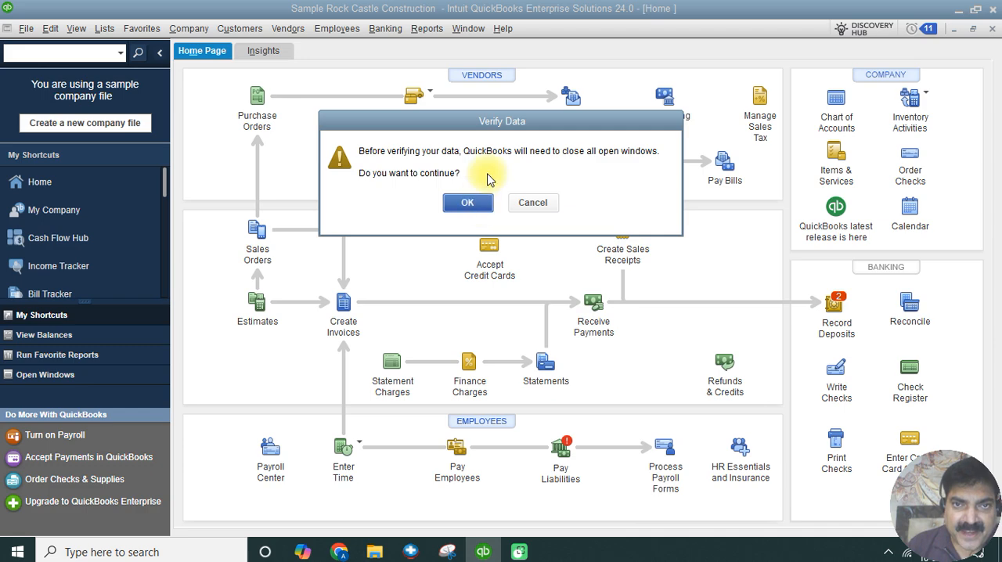
click(468, 202)
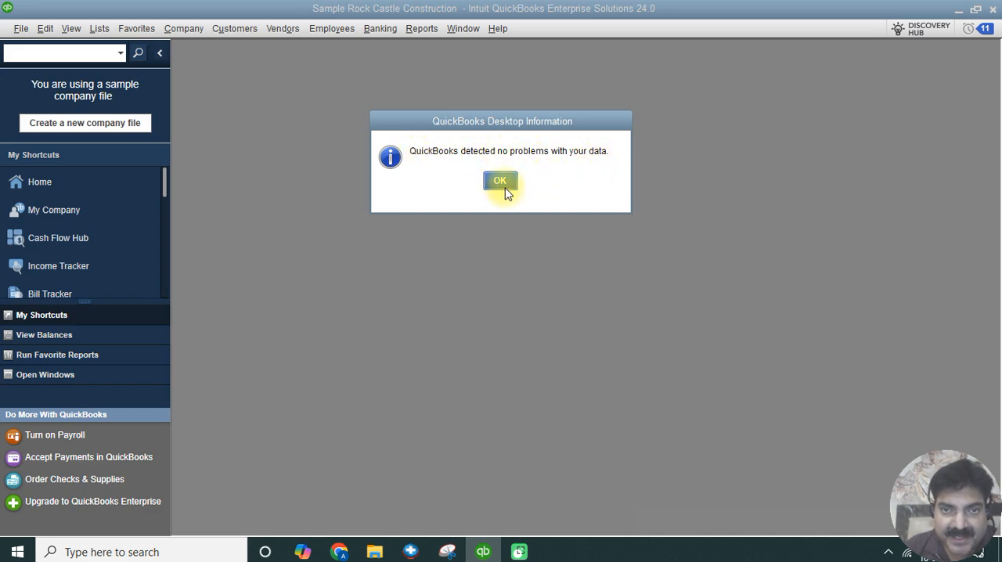
Acknowledge the no-problems verification message and bring up the File menu's backup commands.
click(500, 181)
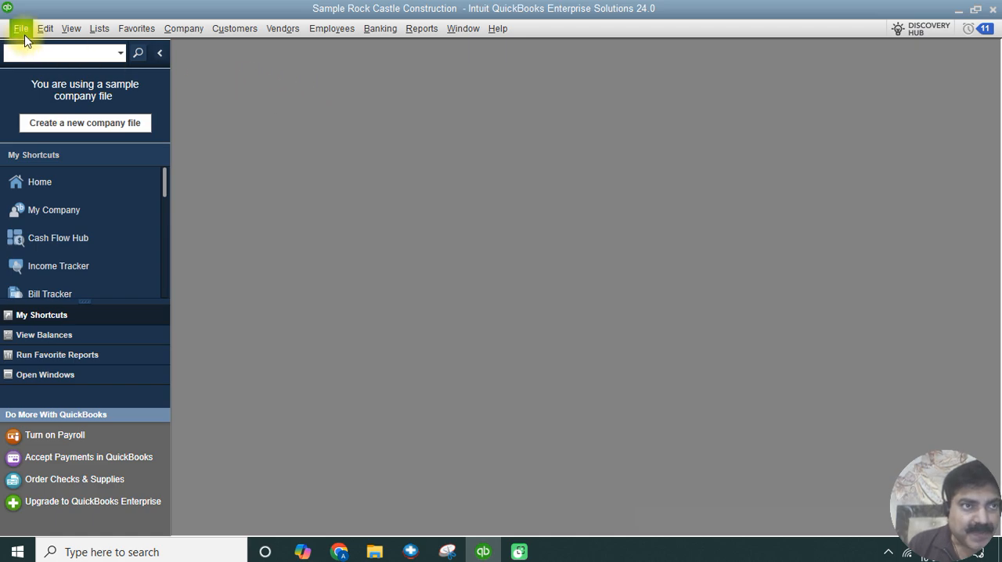
click(21, 28)
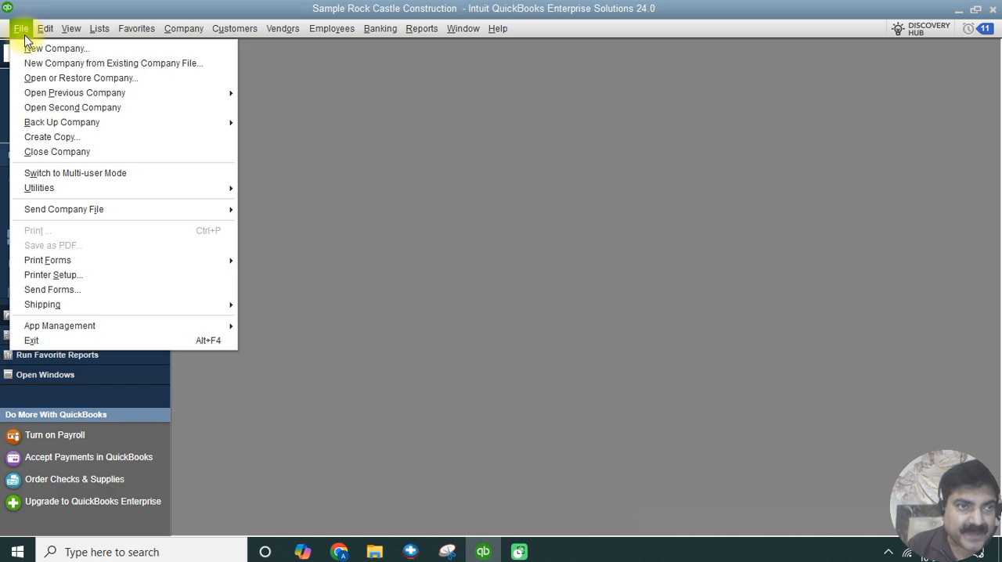
mouse_move(61, 122)
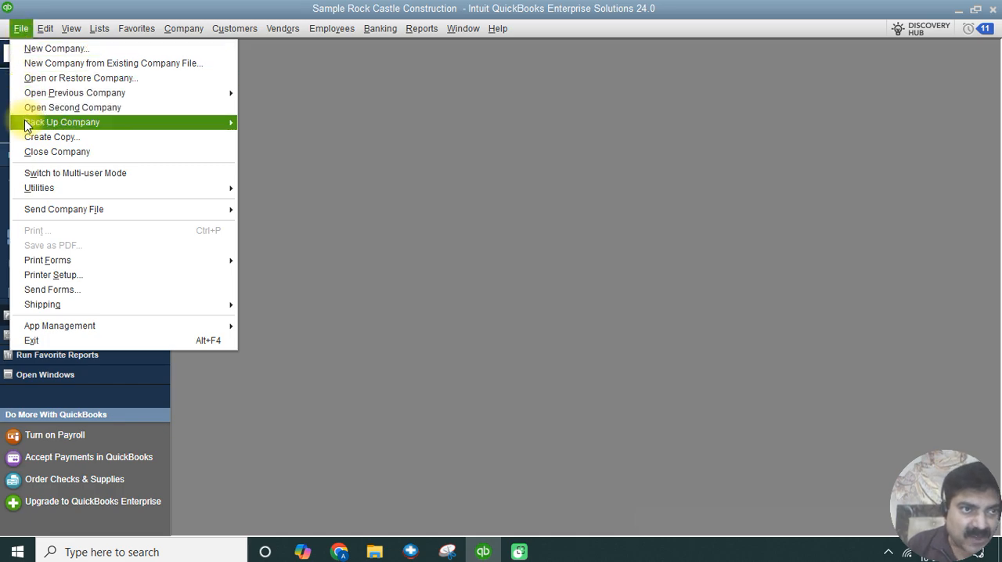
mouse_move(62, 122)
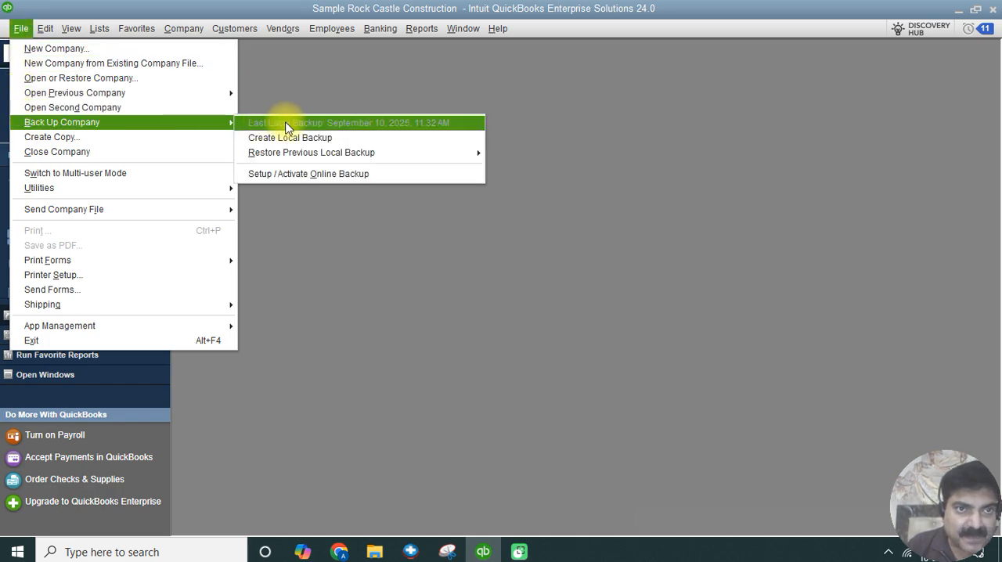
mouse_move(289, 137)
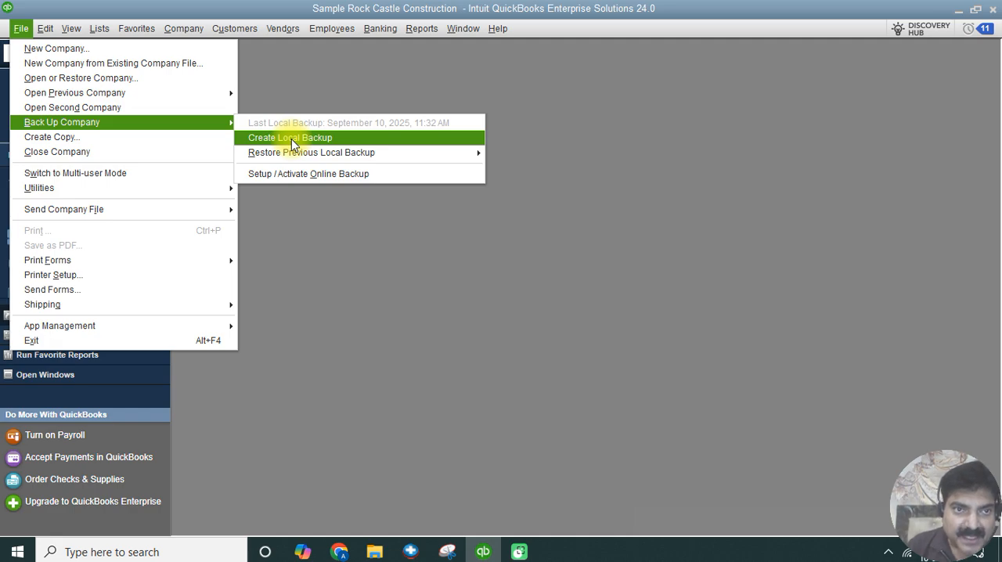
mouse_move(311, 152)
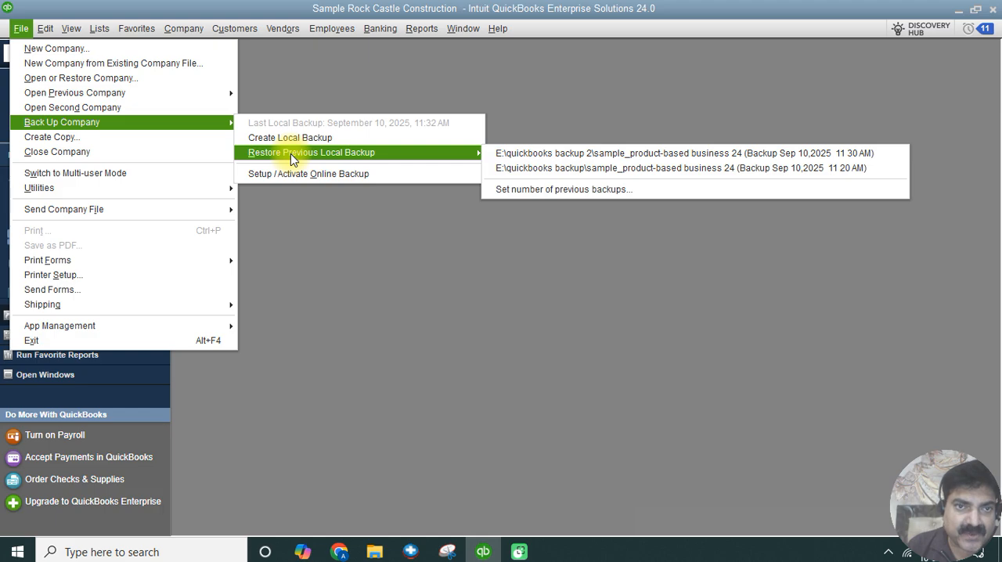
mouse_move(290, 137)
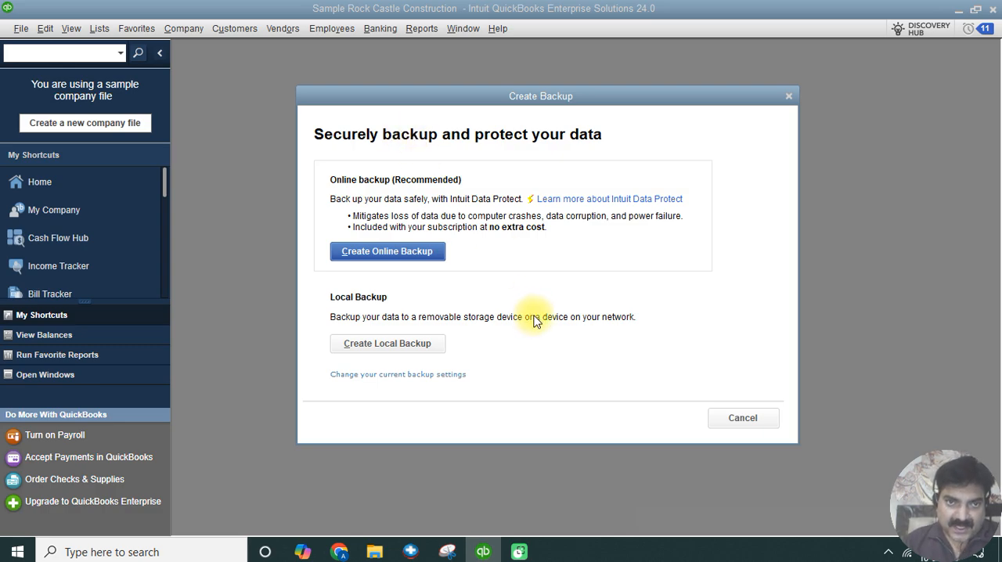
mouse_move(560, 292)
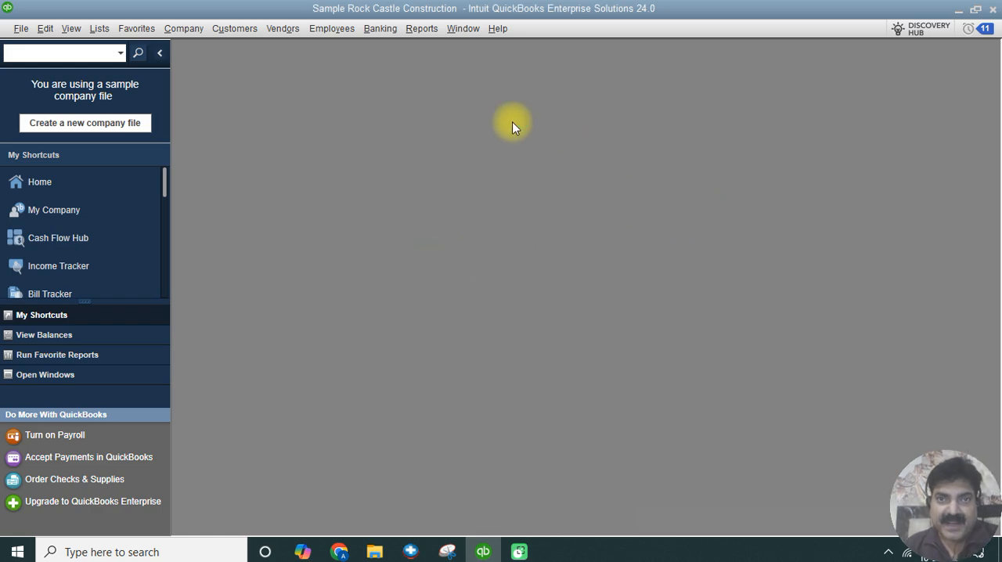
mouse_move(749, 105)
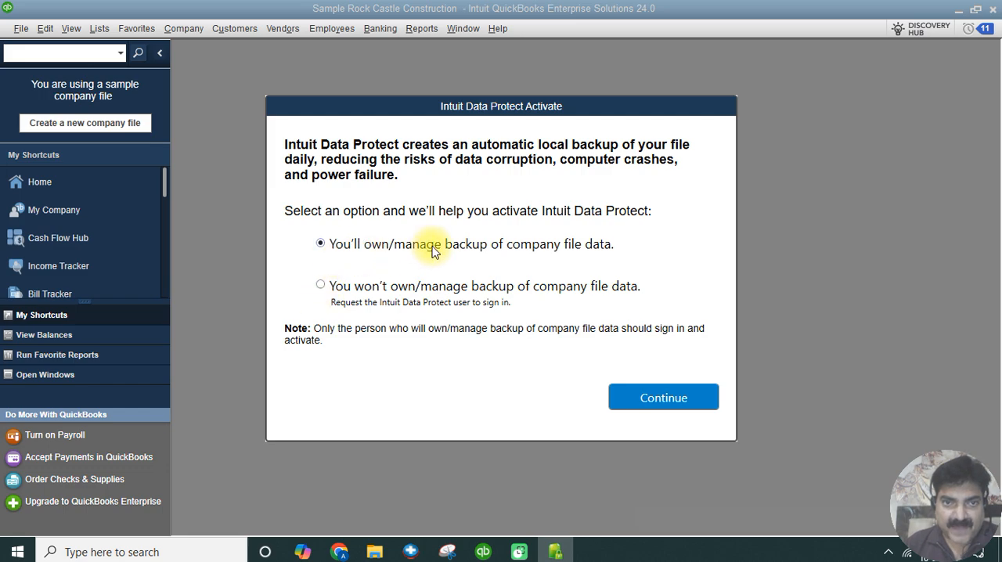
mouse_move(357, 295)
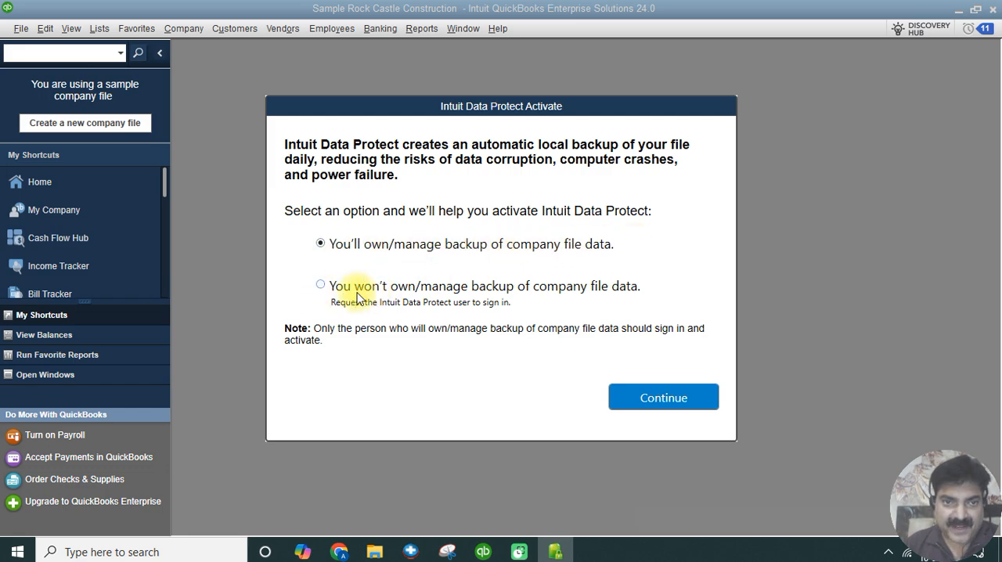
mouse_move(395, 292)
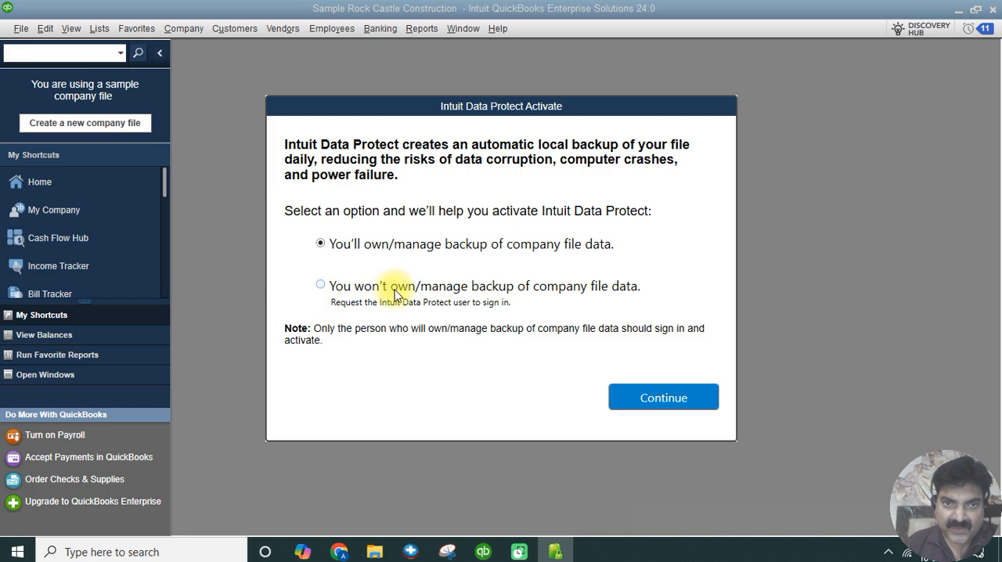
mouse_move(543, 296)
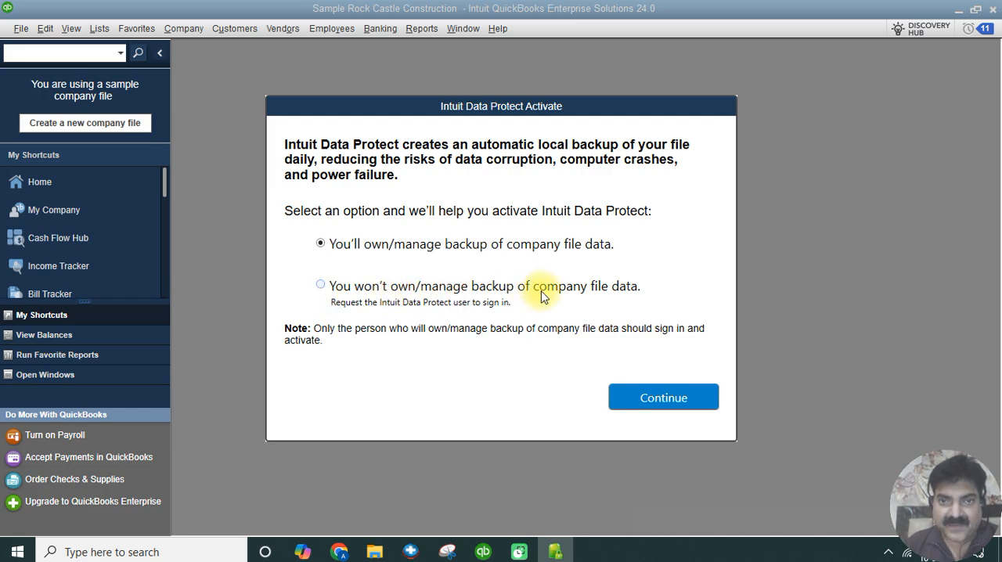
mouse_move(319, 283)
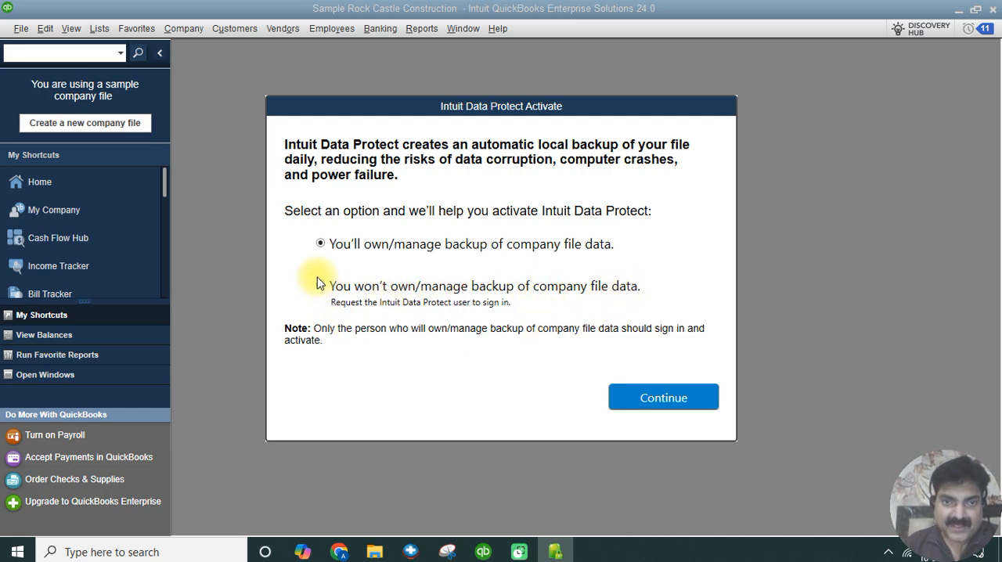
Choose an ownership option in the Intuit Data Protect prompt and continue past it.
click(321, 285)
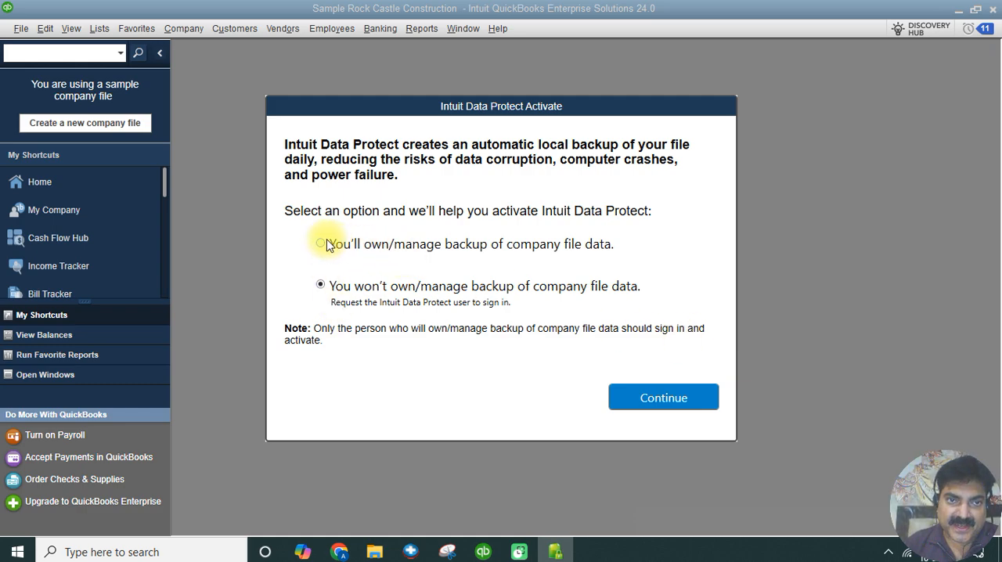
click(663, 397)
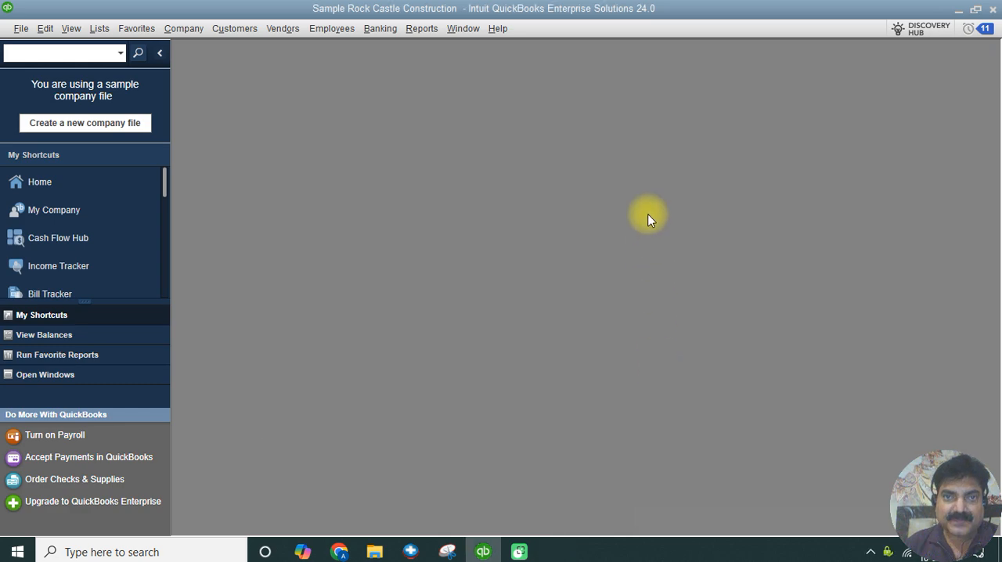
mouse_move(683, 169)
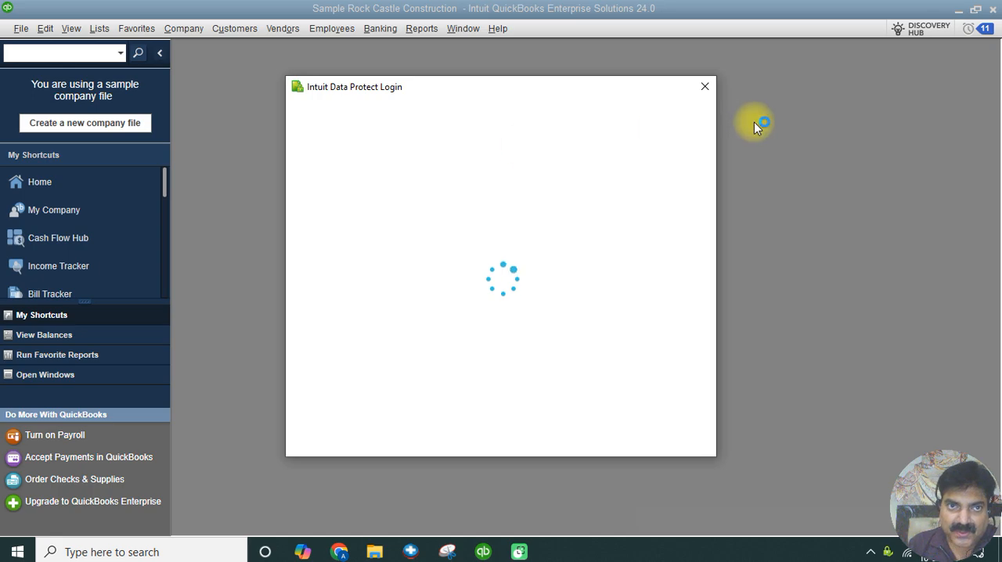
mouse_move(742, 132)
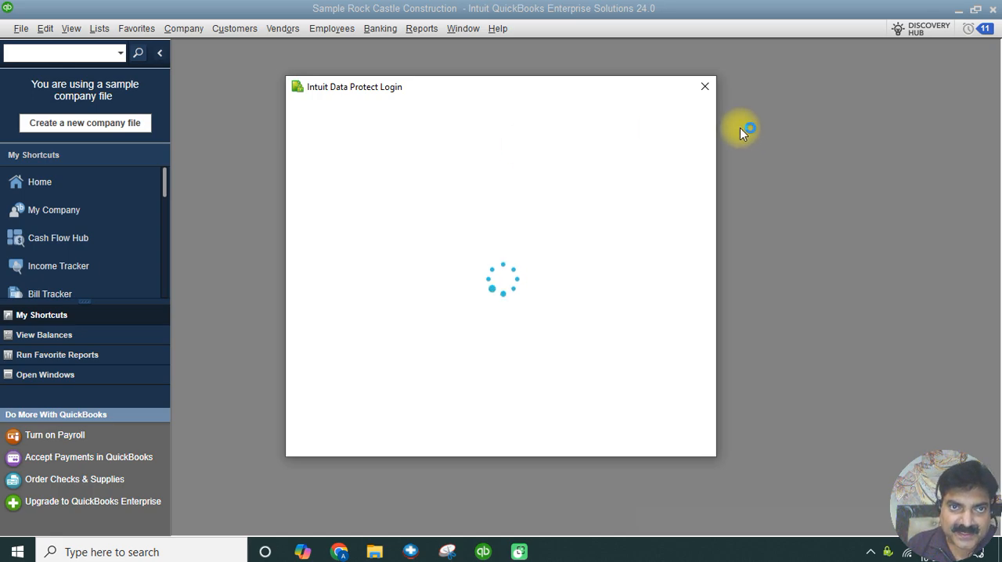
mouse_move(759, 140)
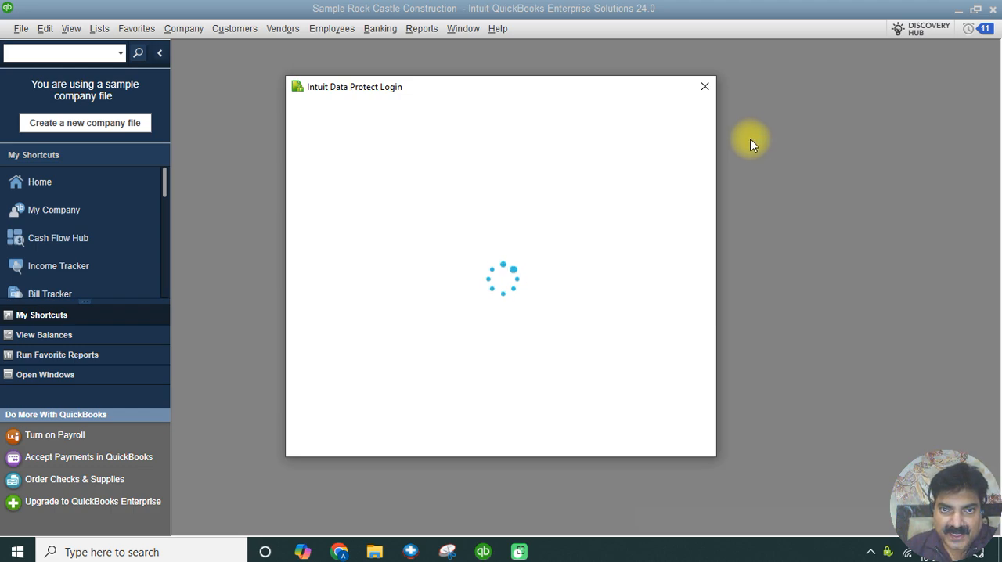
mouse_move(737, 216)
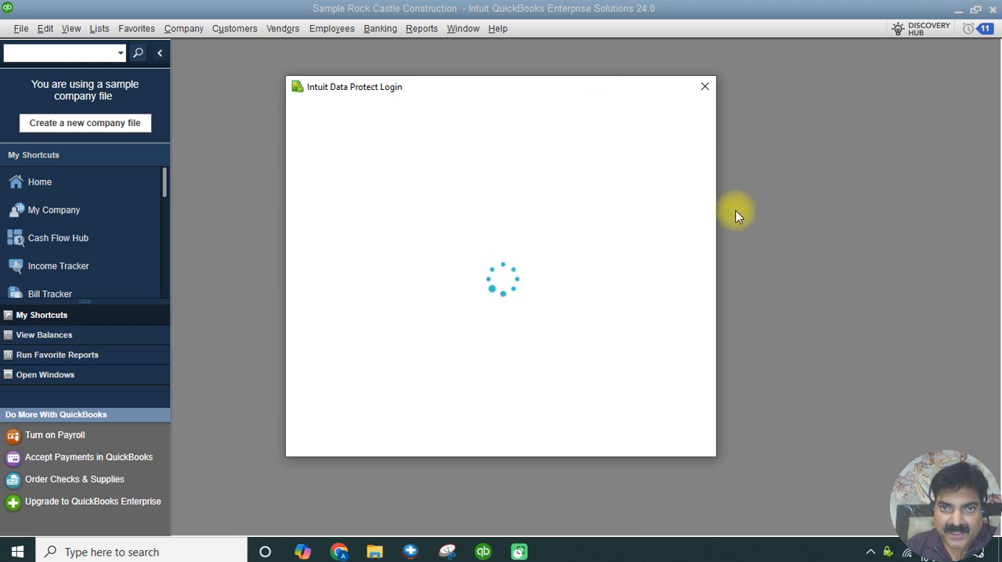
mouse_move(709, 133)
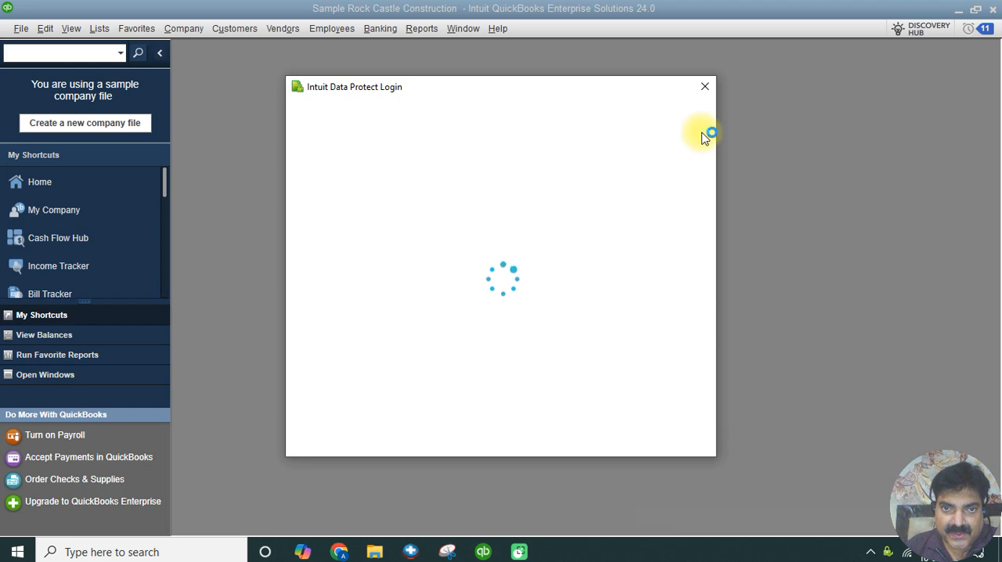
mouse_move(713, 127)
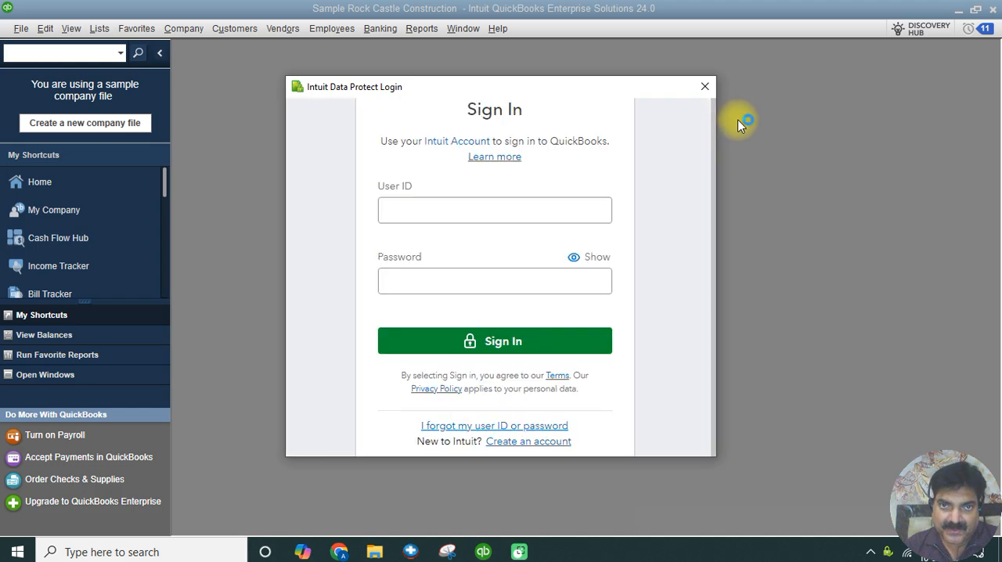
click(494, 210)
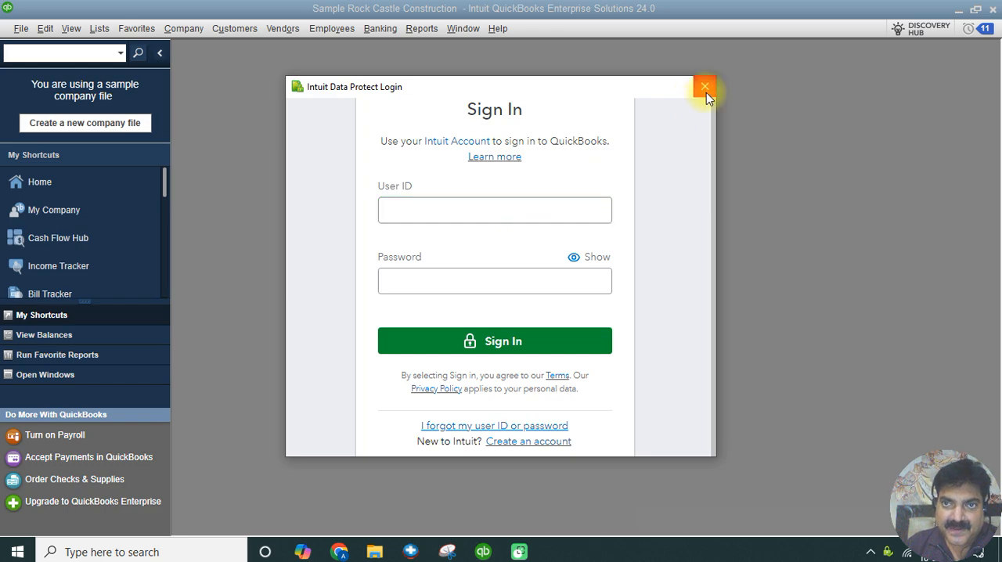
click(704, 87)
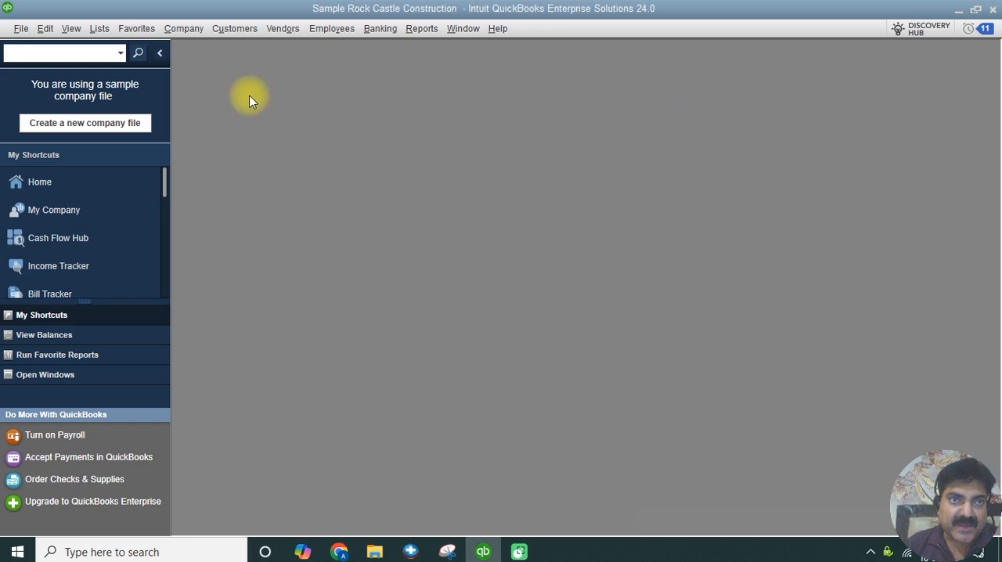
mouse_move(21, 29)
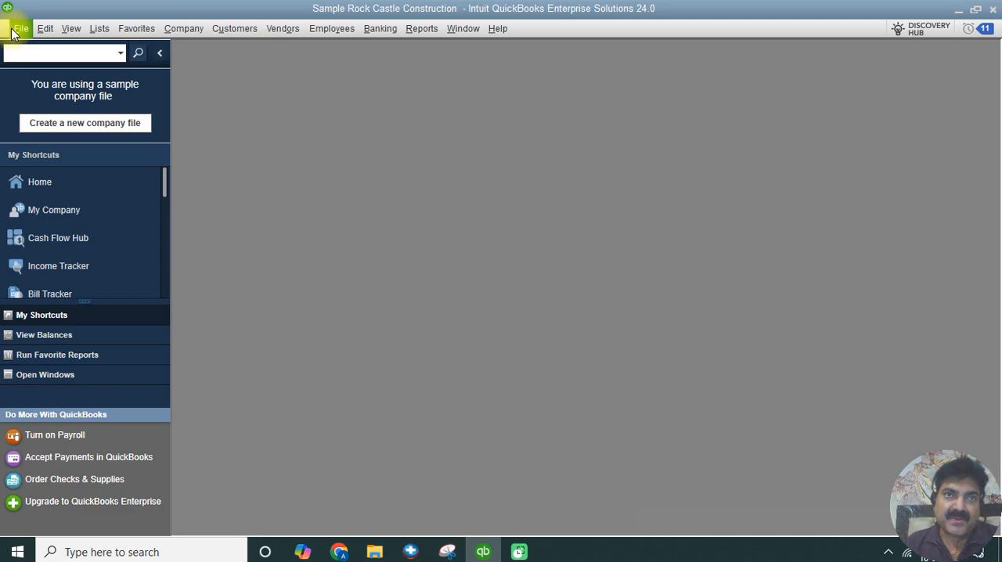
Start Back Up Company > Create Local Backup, choosing a local rather than online backup.
click(21, 28)
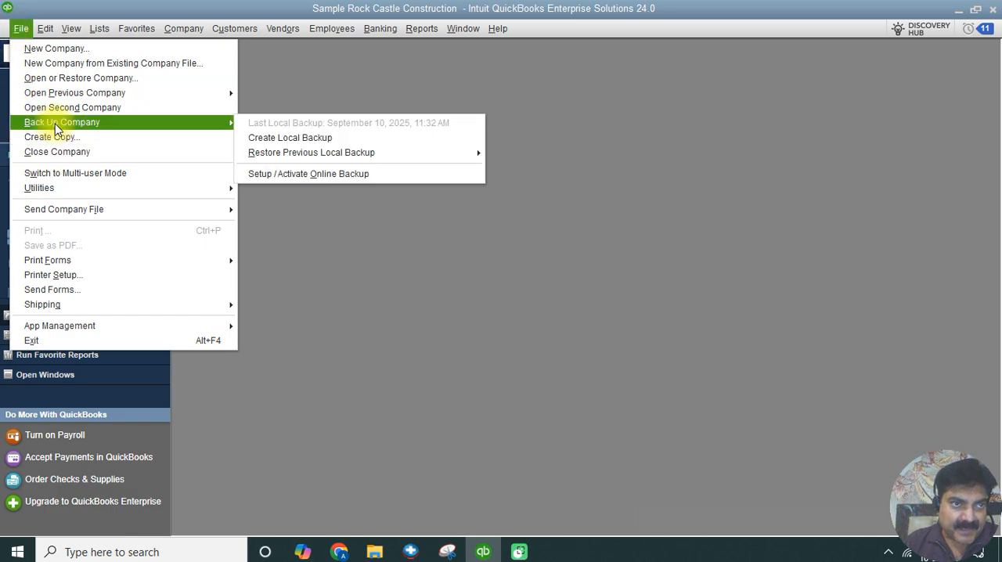
click(290, 137)
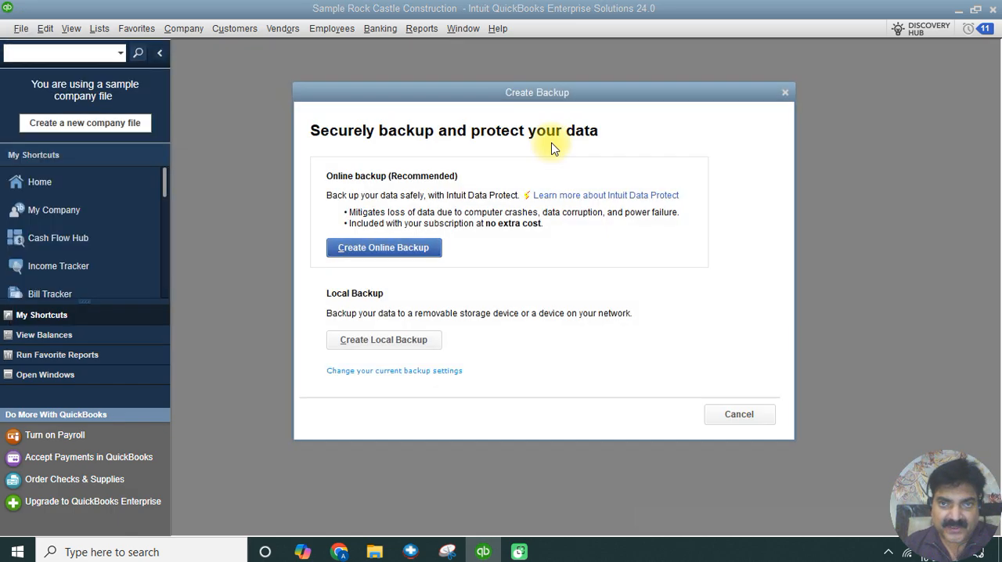
mouse_move(518, 299)
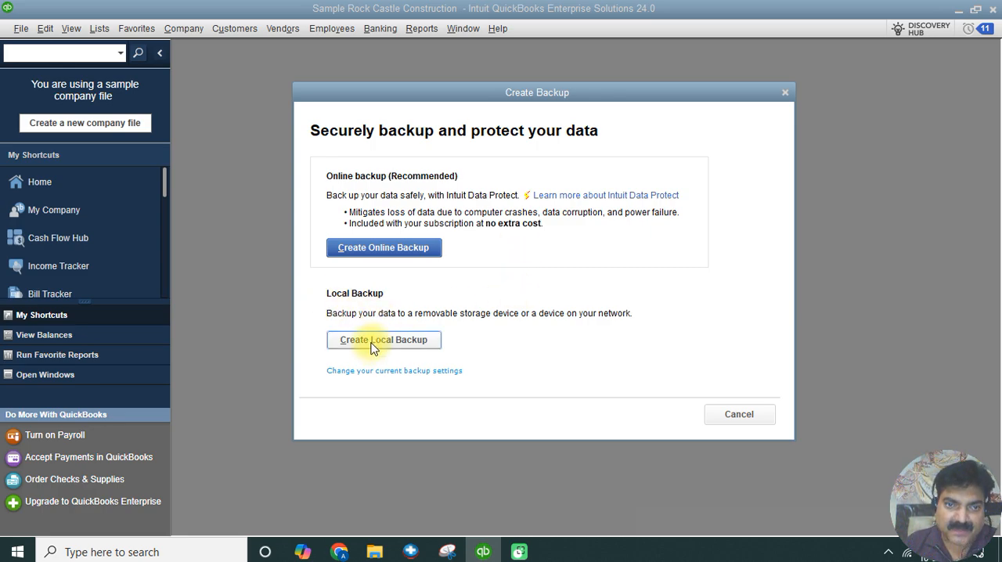
click(383, 340)
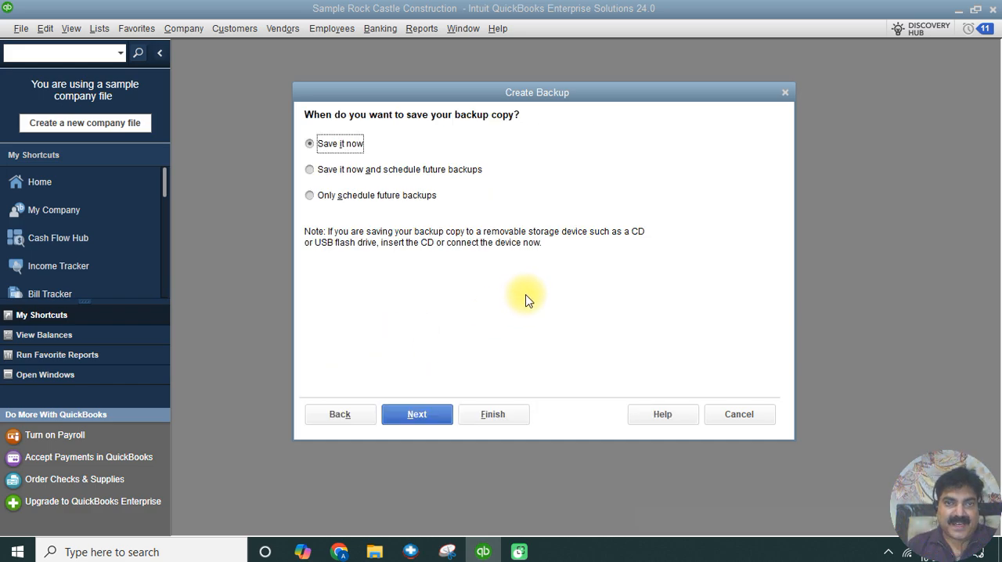
mouse_move(528, 301)
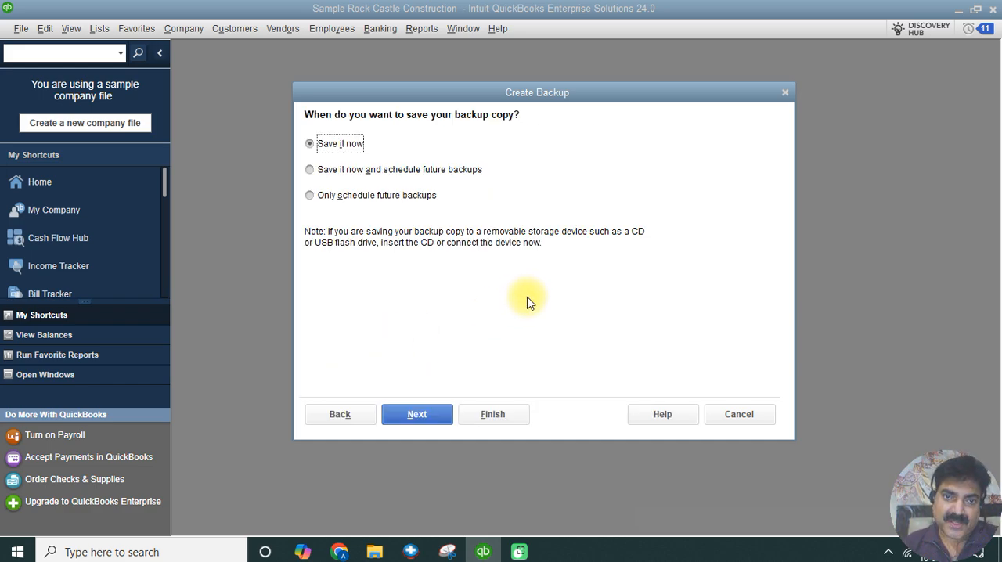
mouse_move(495, 284)
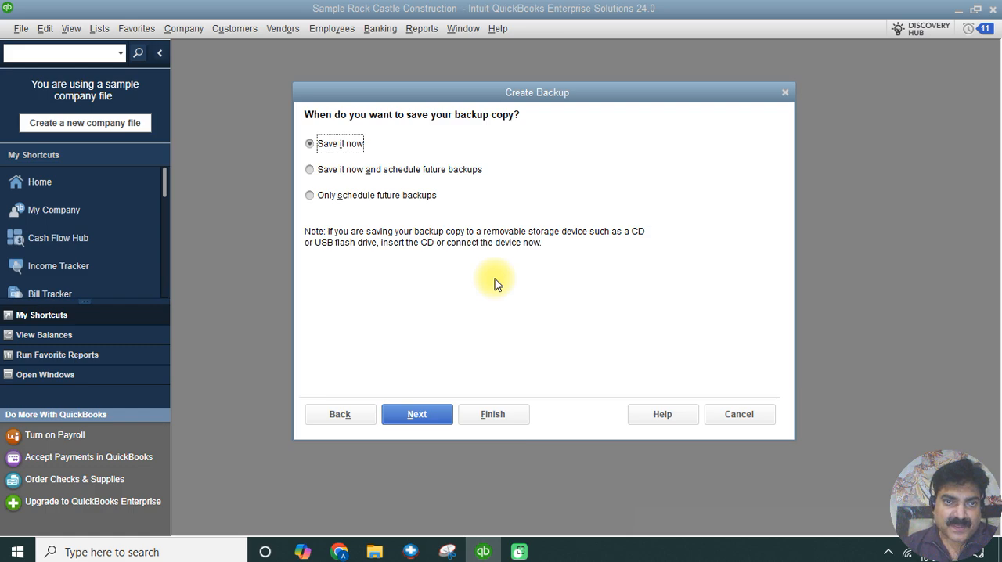
mouse_move(506, 288)
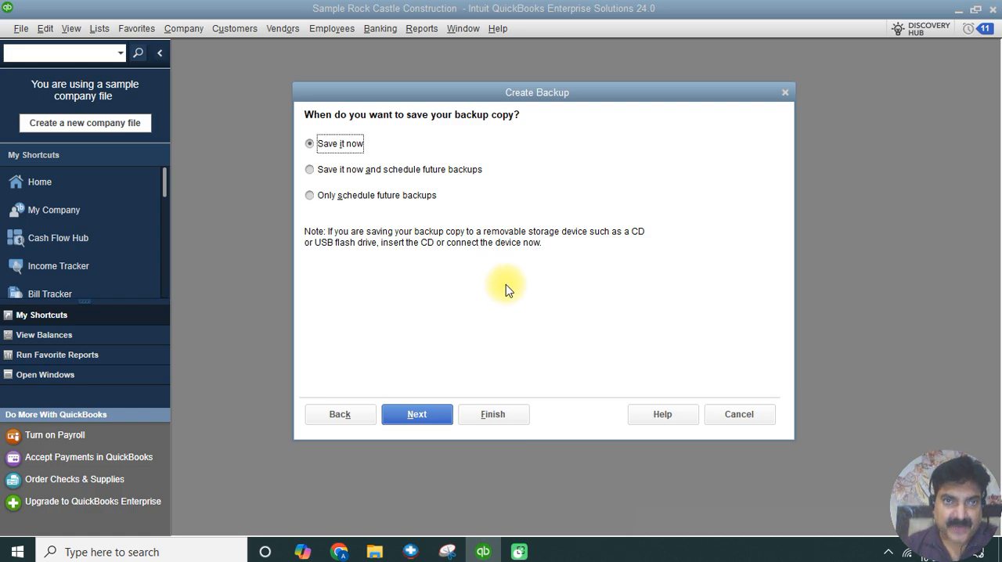
mouse_move(372, 127)
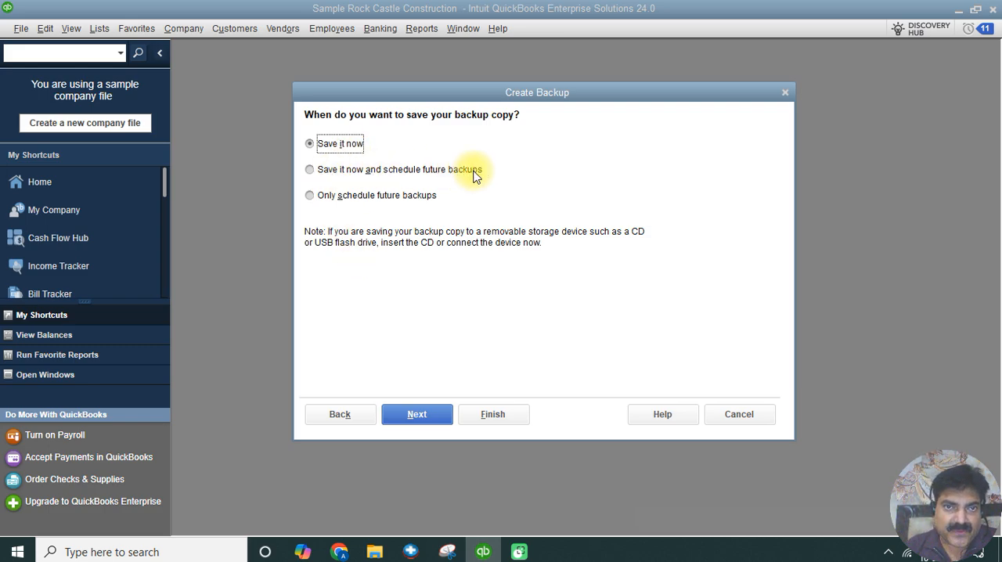
mouse_move(392, 202)
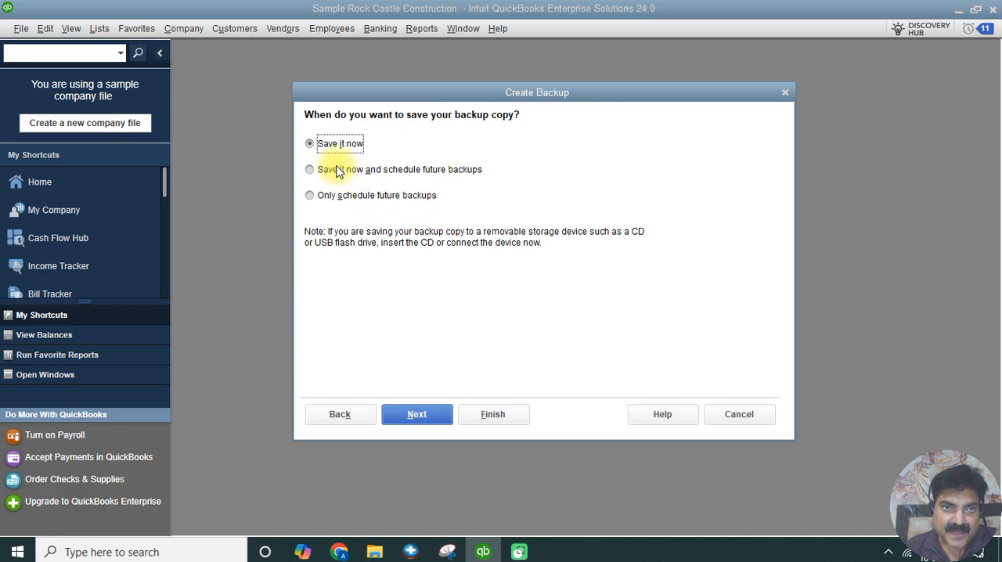
mouse_move(343, 171)
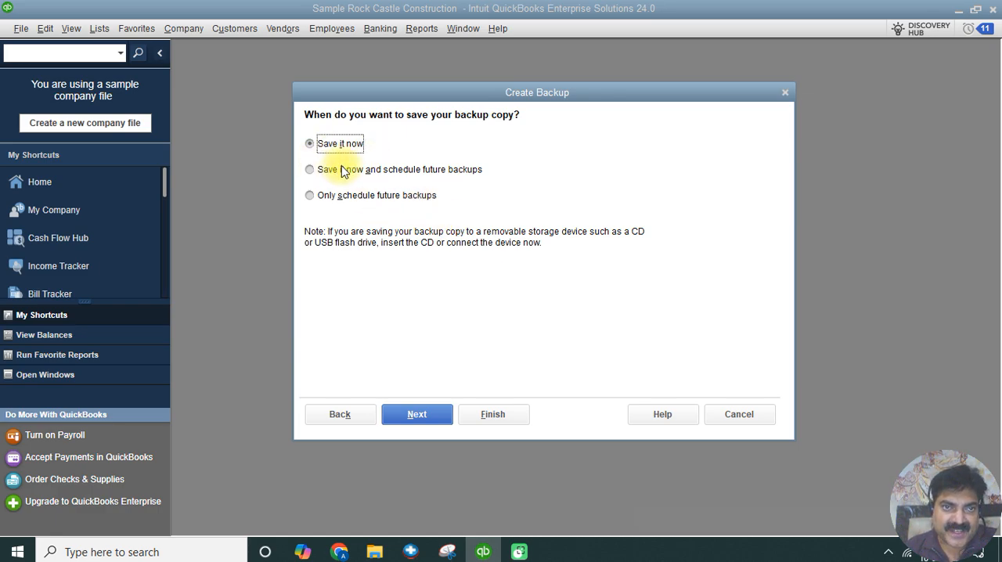
mouse_move(333, 190)
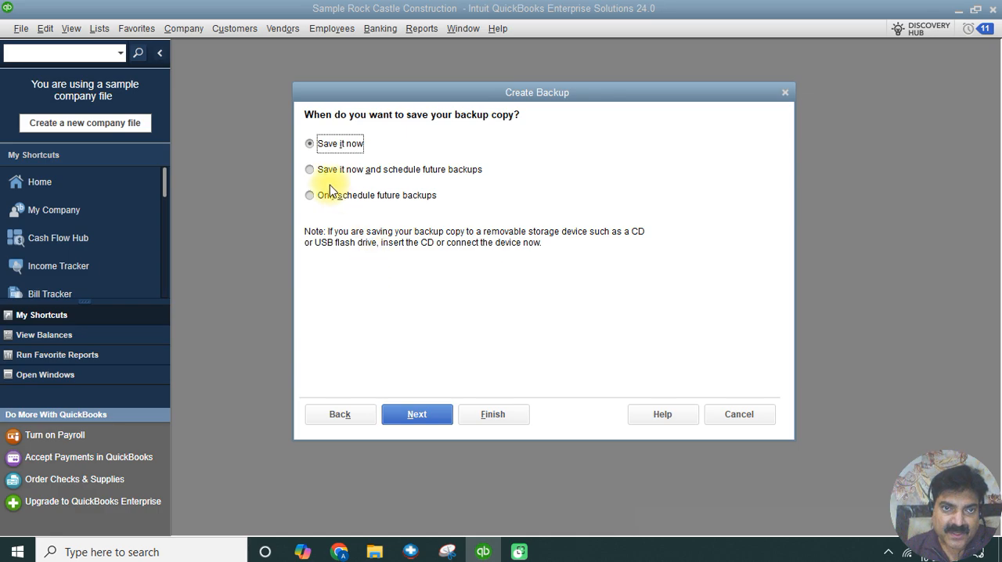
Keep 'Save it now' only, without scheduling future backups, and proceed.
click(309, 169)
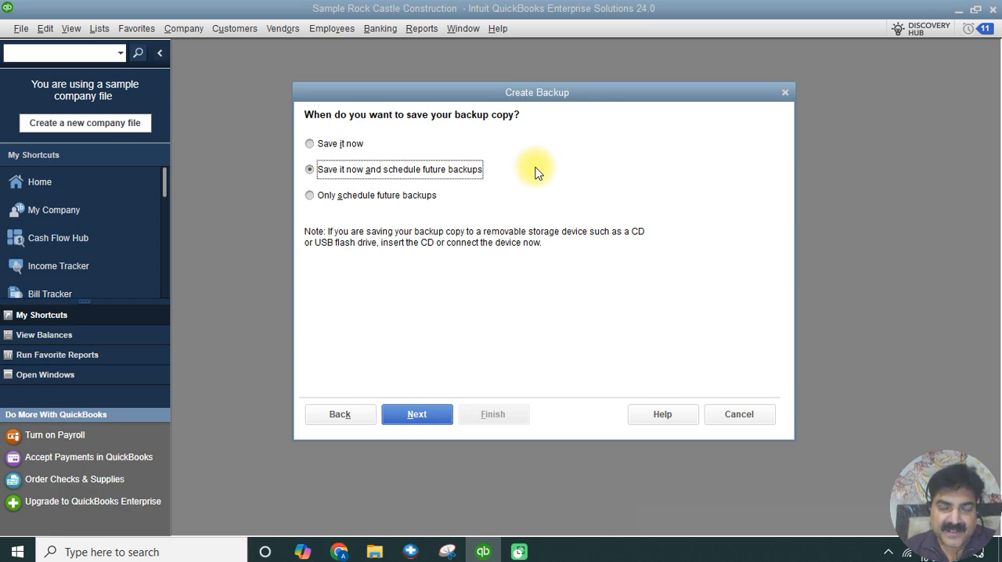
mouse_move(540, 173)
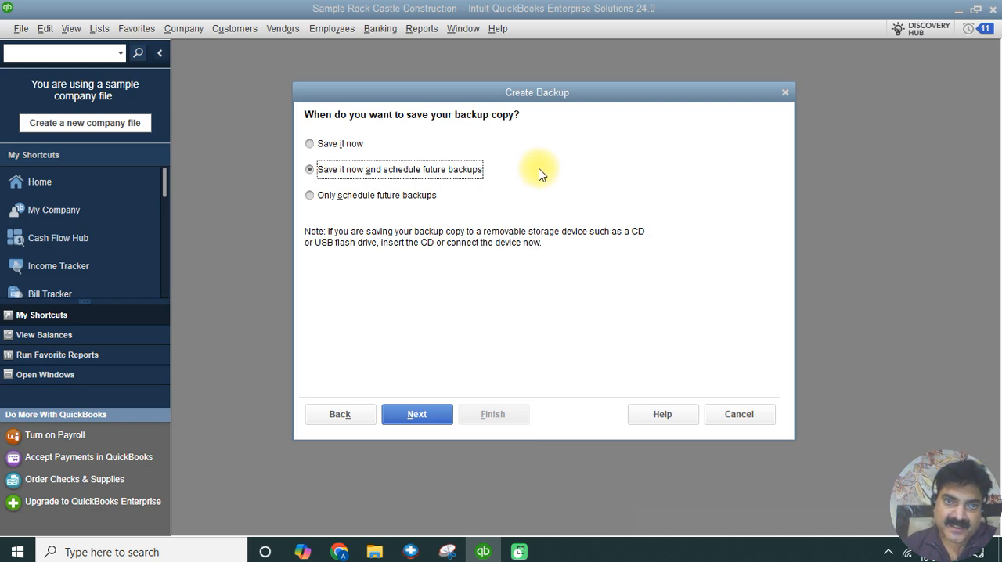
click(309, 143)
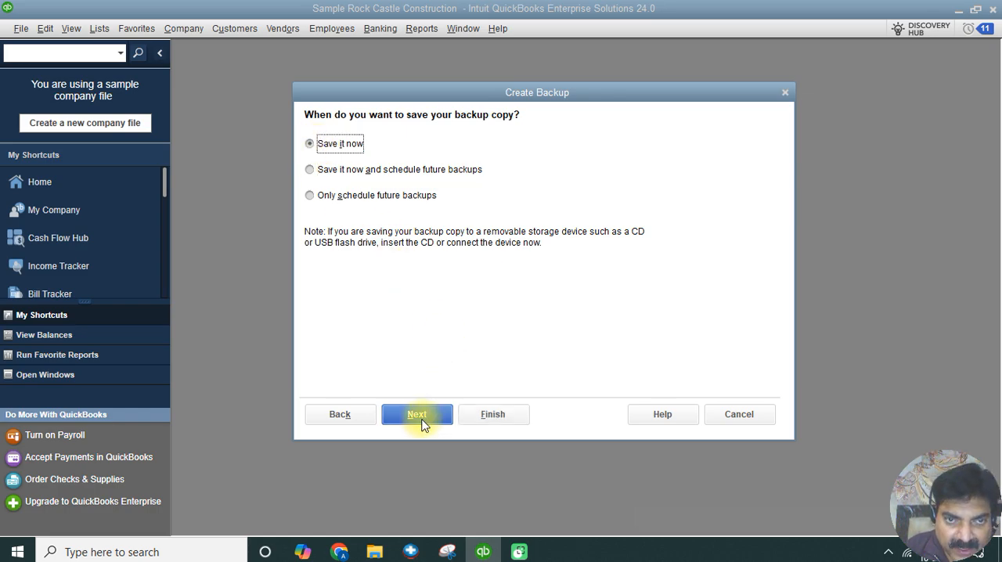
click(416, 414)
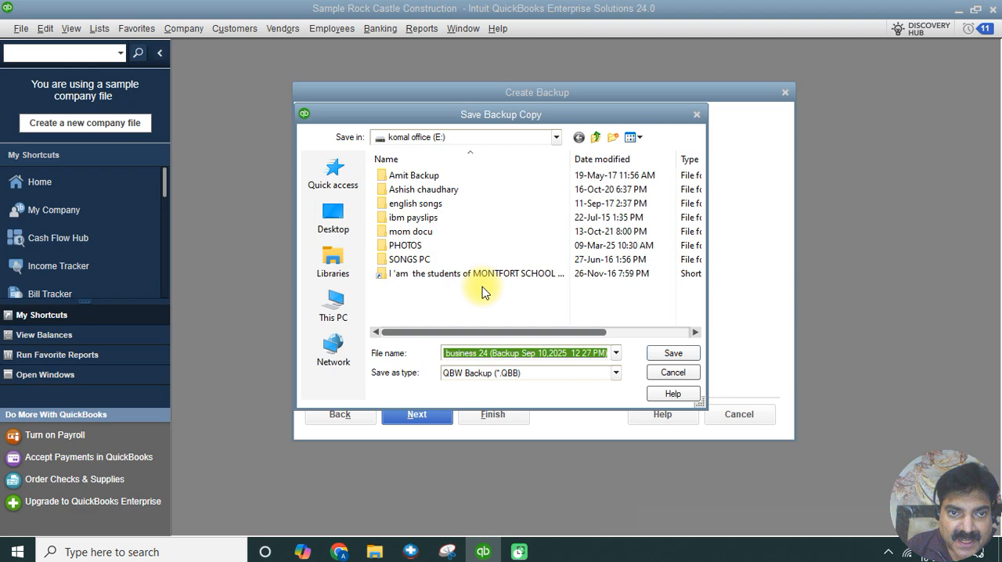
mouse_move(460, 304)
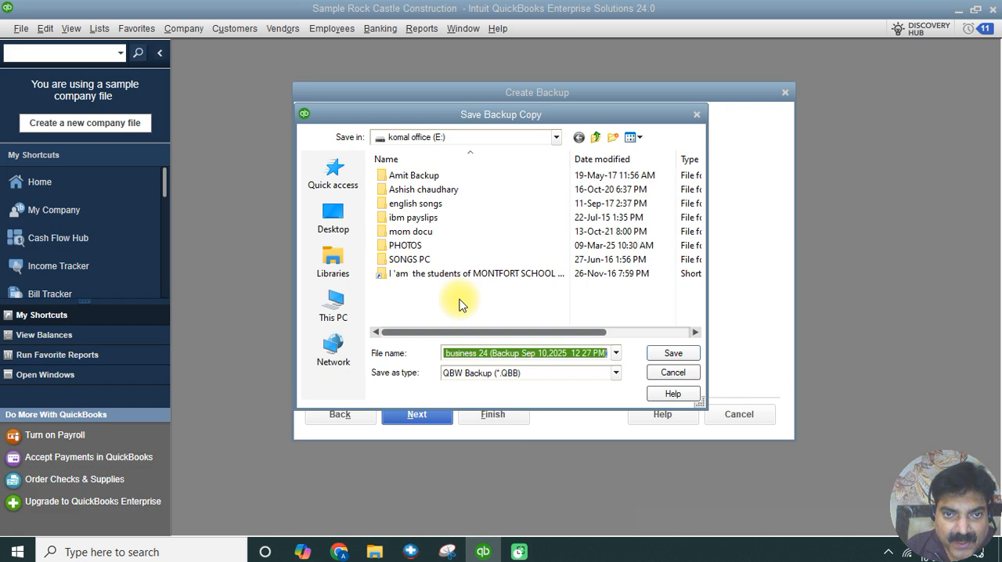
mouse_move(393, 304)
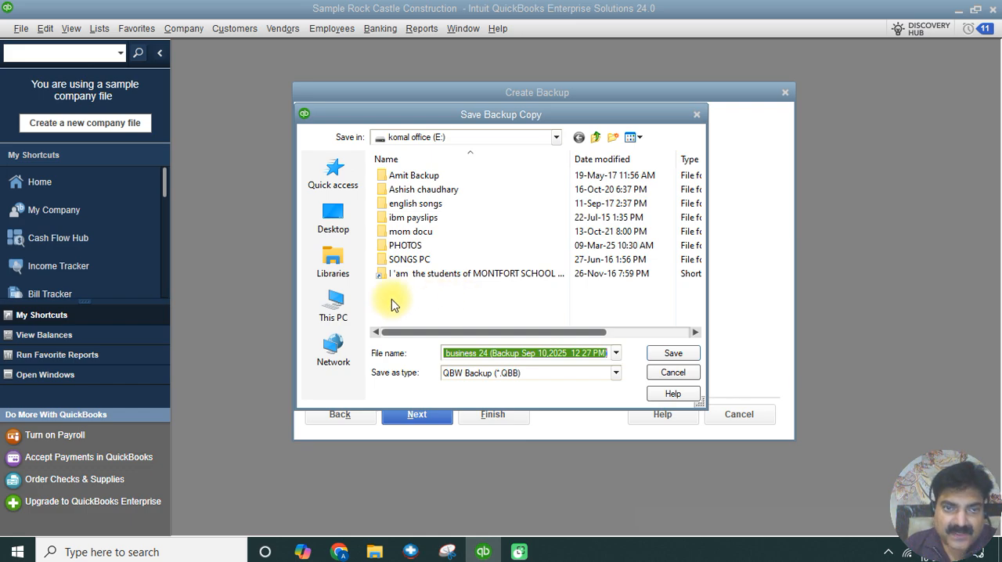
mouse_move(556, 131)
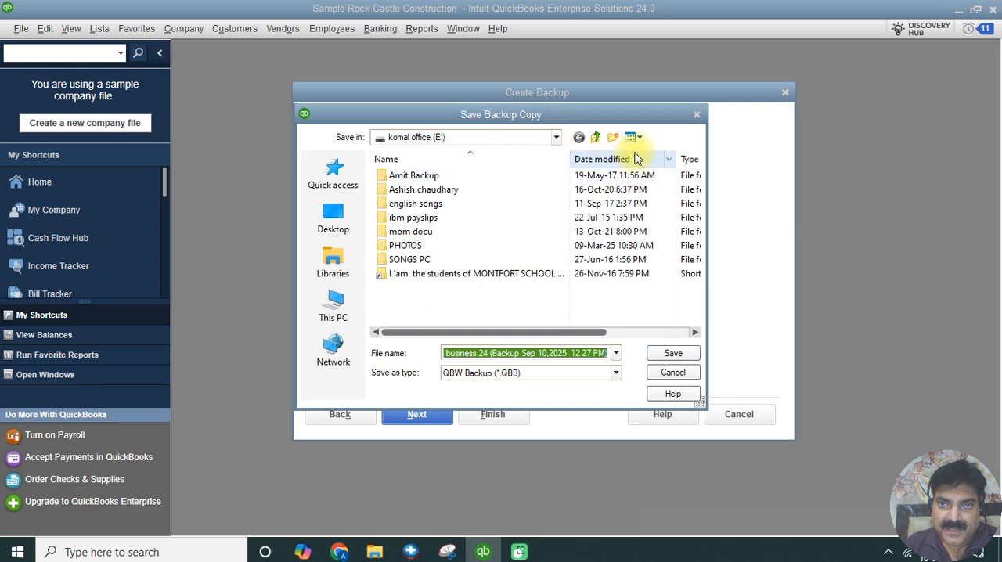
Create a 'quickbooks backup' folder on drive E, open it, and save the backup there.
click(614, 137)
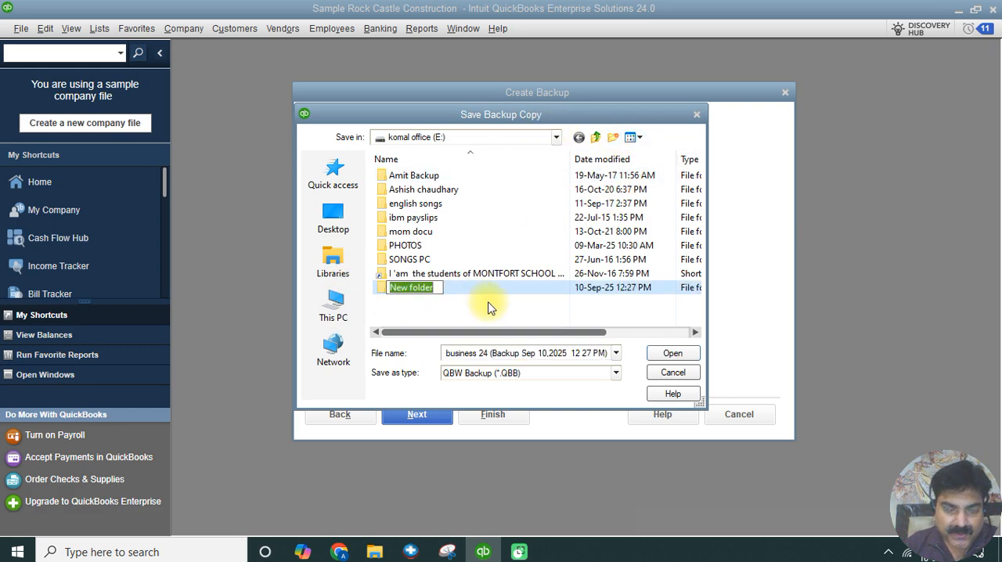
text(quickbooks backup)
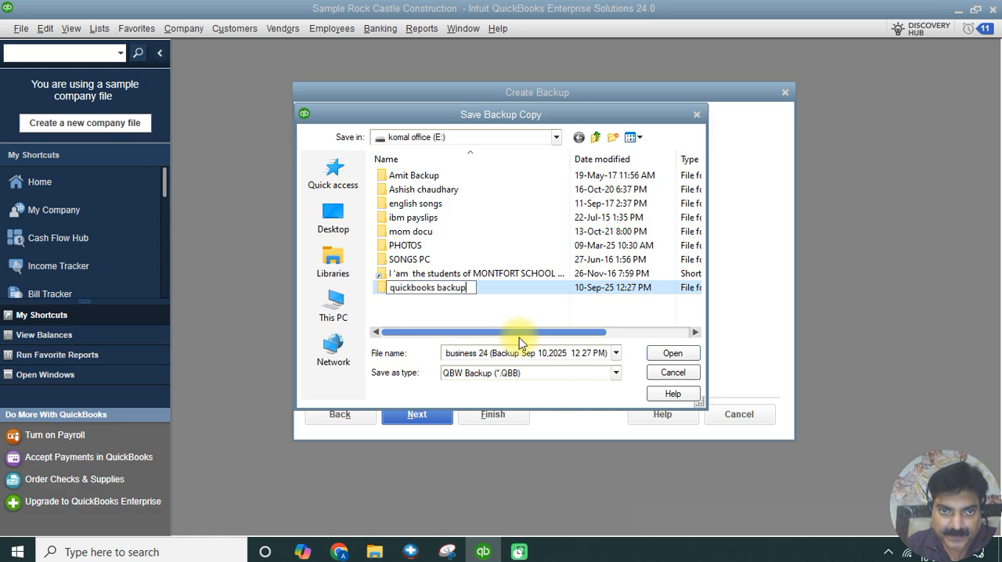
double_click(429, 288)
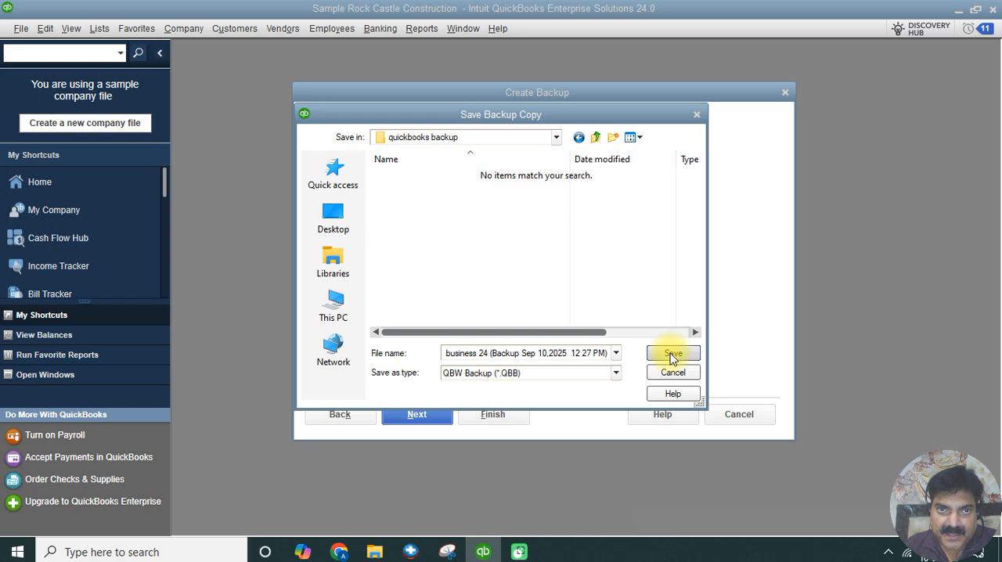
click(671, 353)
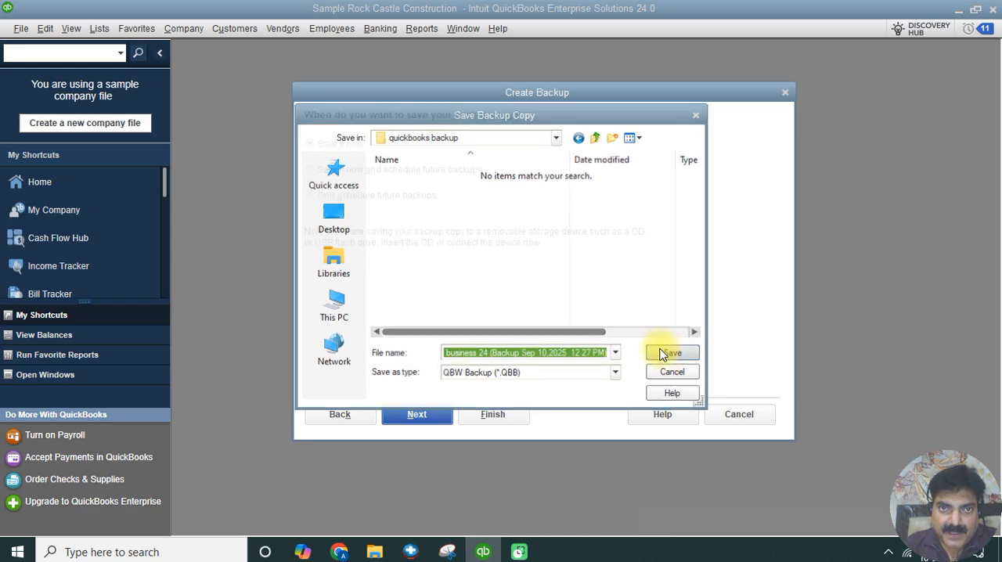
click(671, 352)
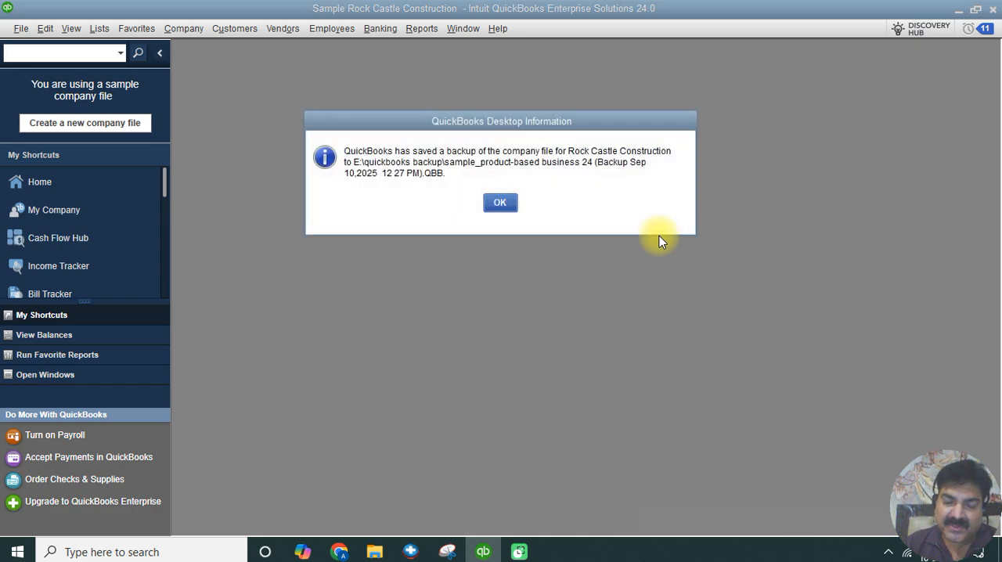
mouse_move(593, 219)
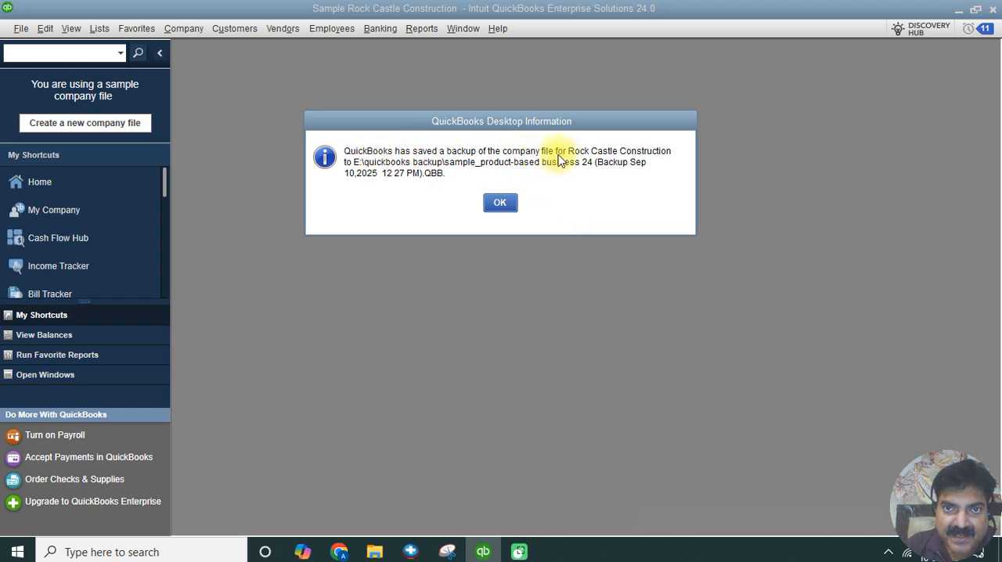
mouse_move(395, 193)
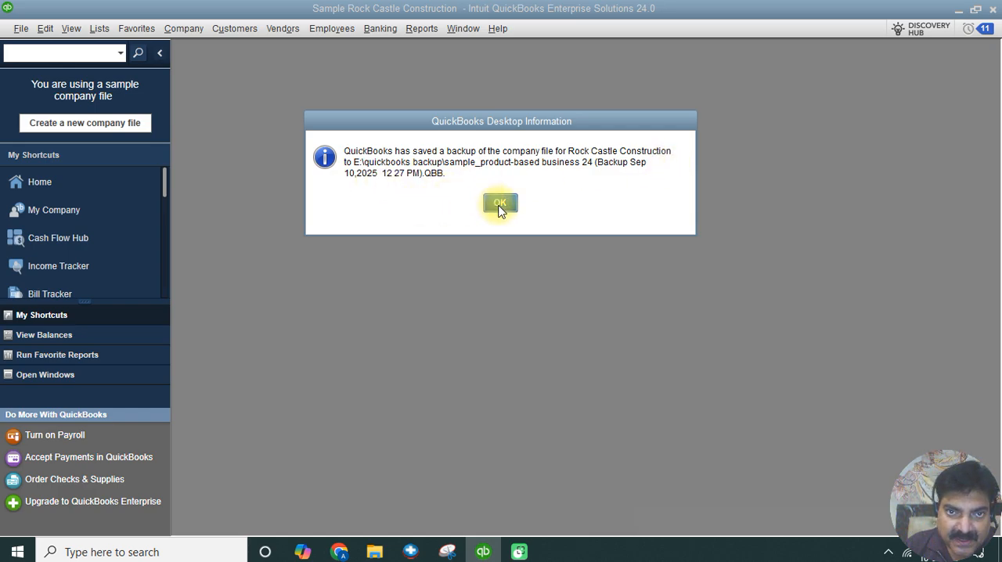
mouse_move(350, 182)
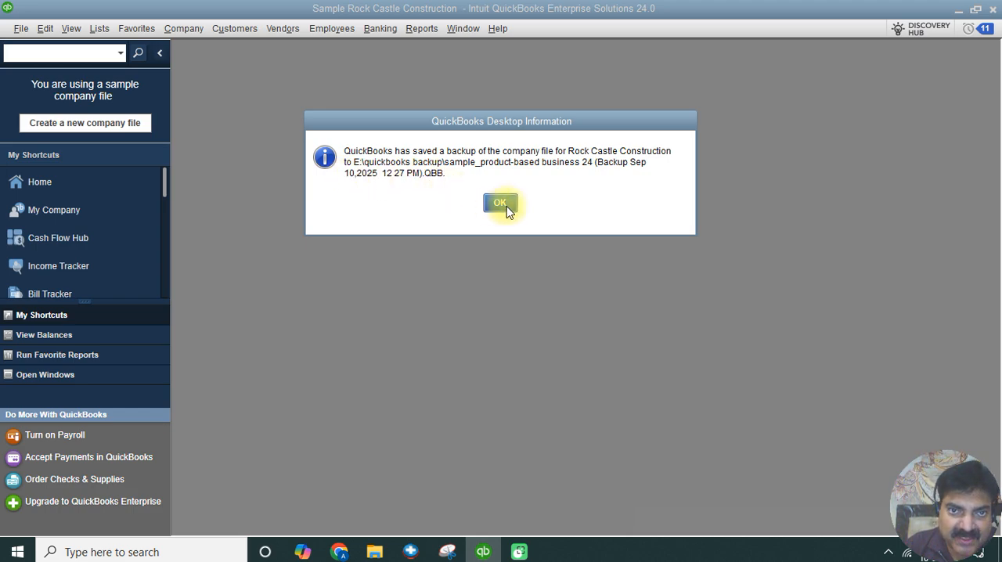
Dismiss the confirmation that the backup was saved to E:\quickbooks backup.
click(501, 203)
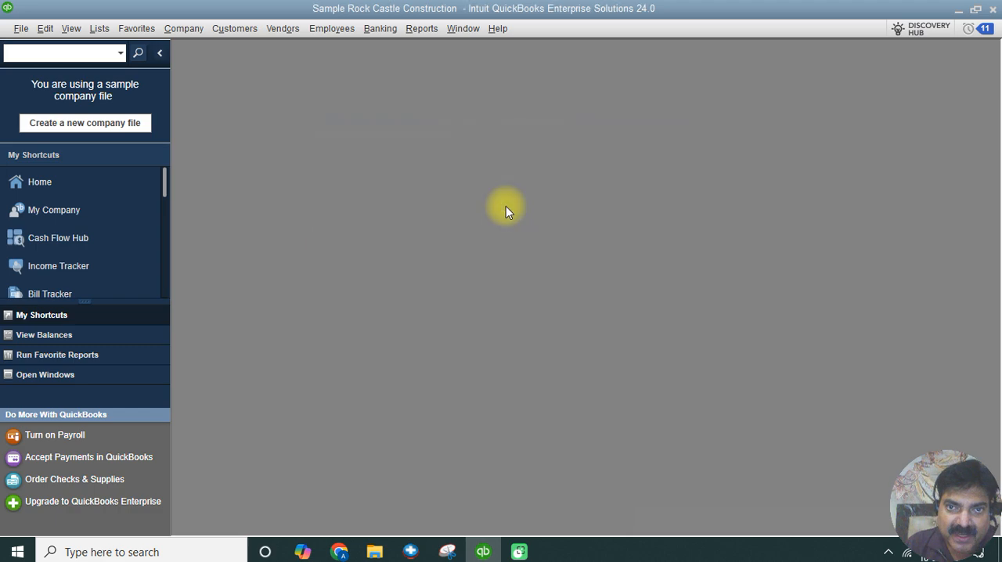
mouse_move(526, 160)
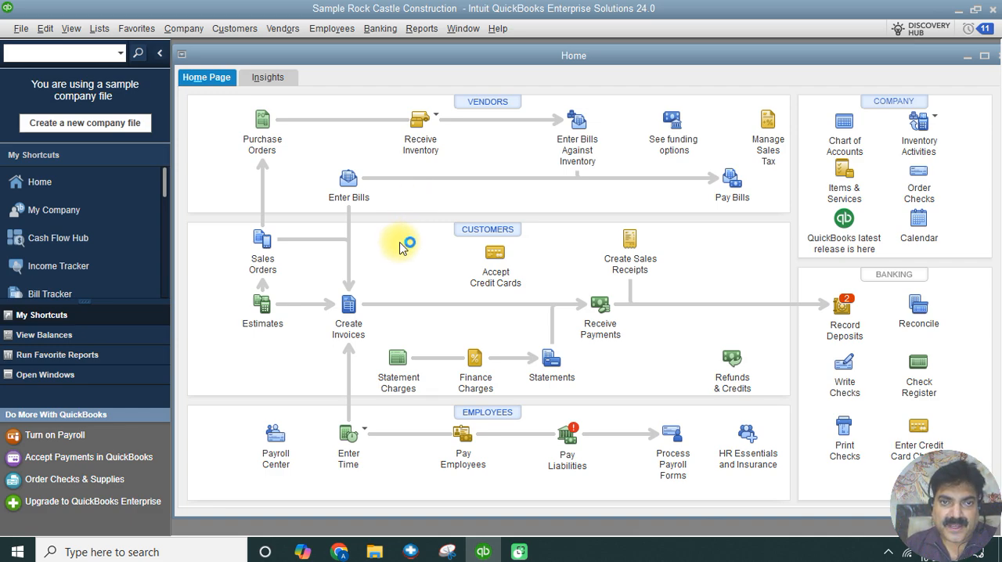
mouse_move(403, 246)
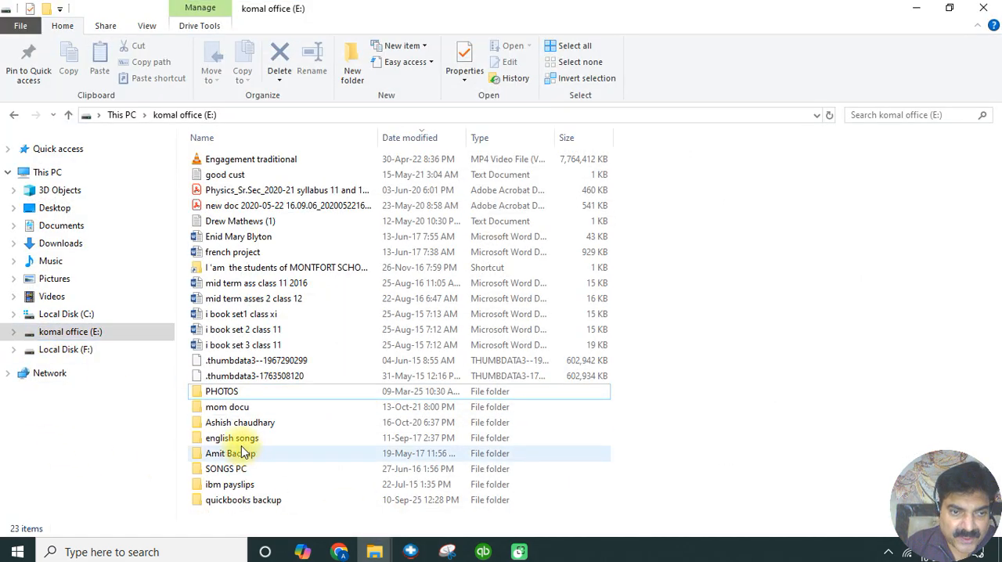
Open the quickbooks backup folder and select the roughly 38 MB .QBB backup file.
click(243, 500)
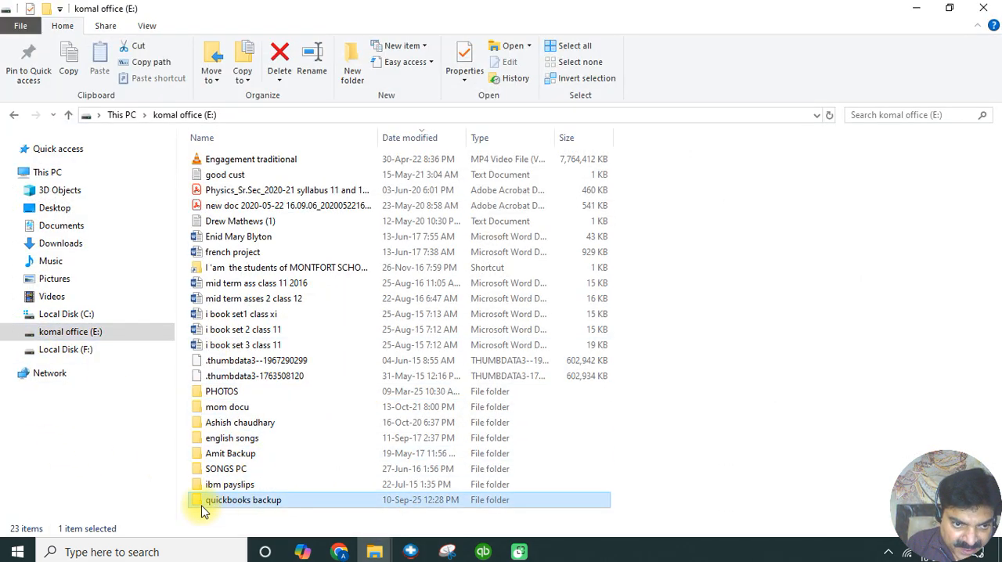
double_click(243, 499)
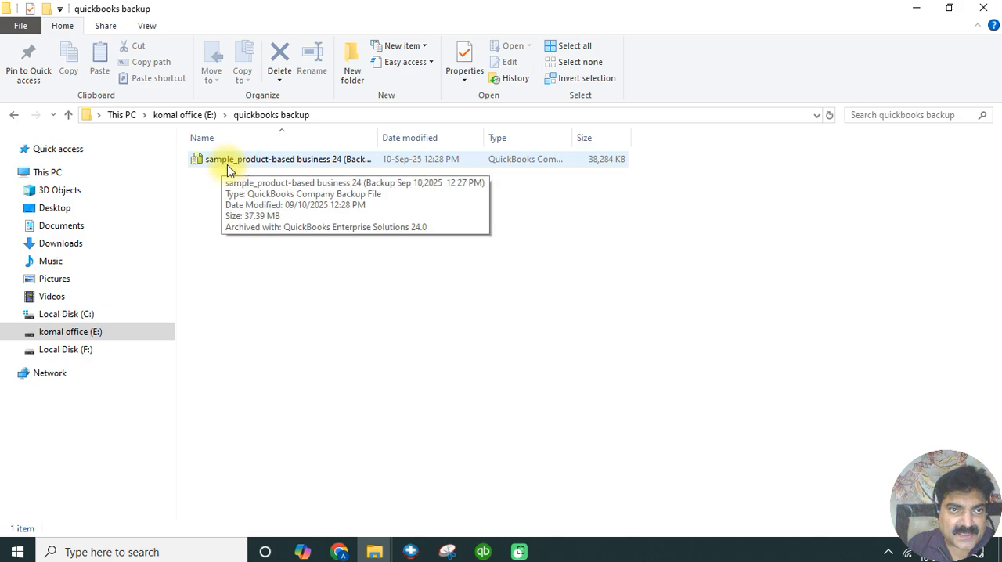
mouse_move(380, 170)
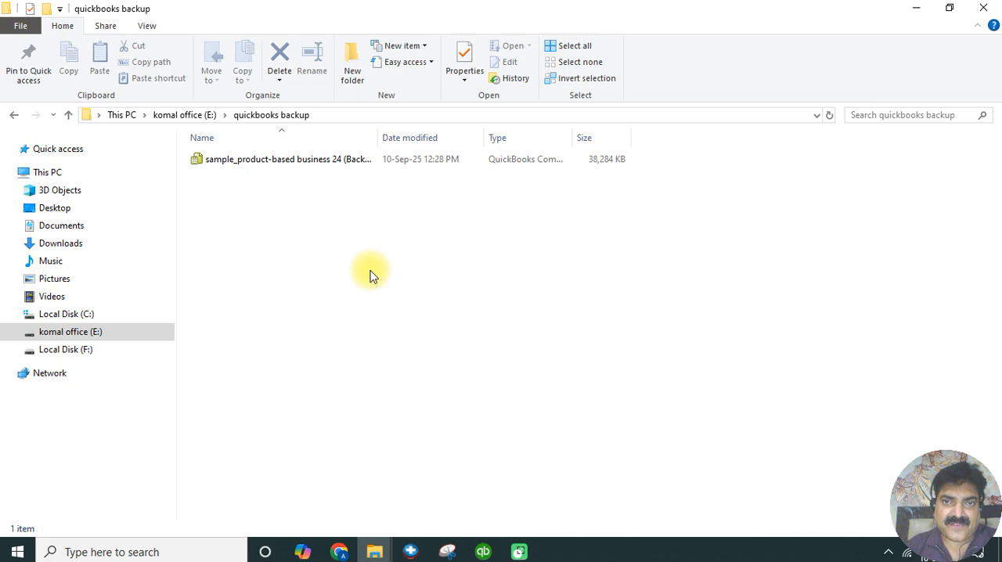
mouse_move(402, 130)
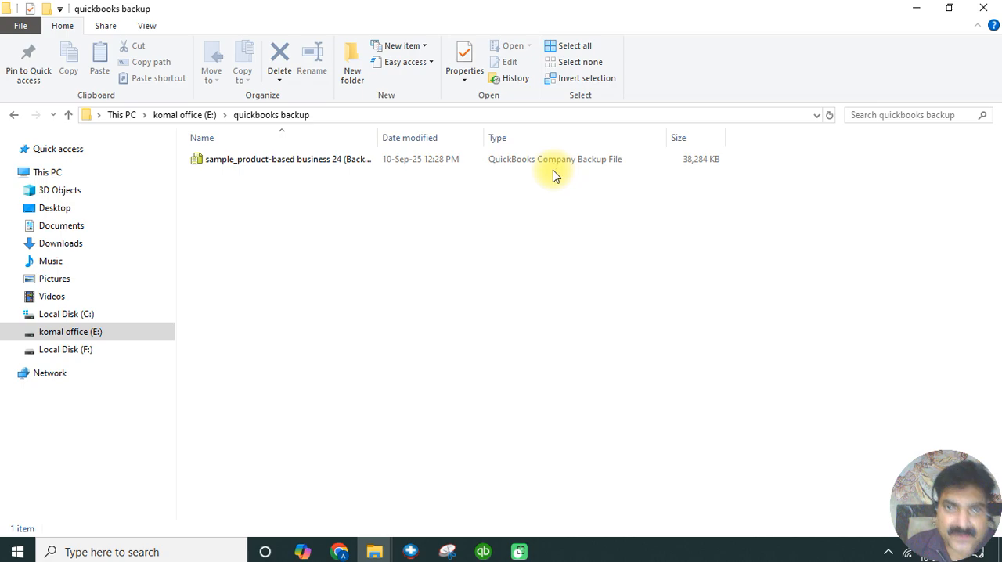
mouse_move(582, 174)
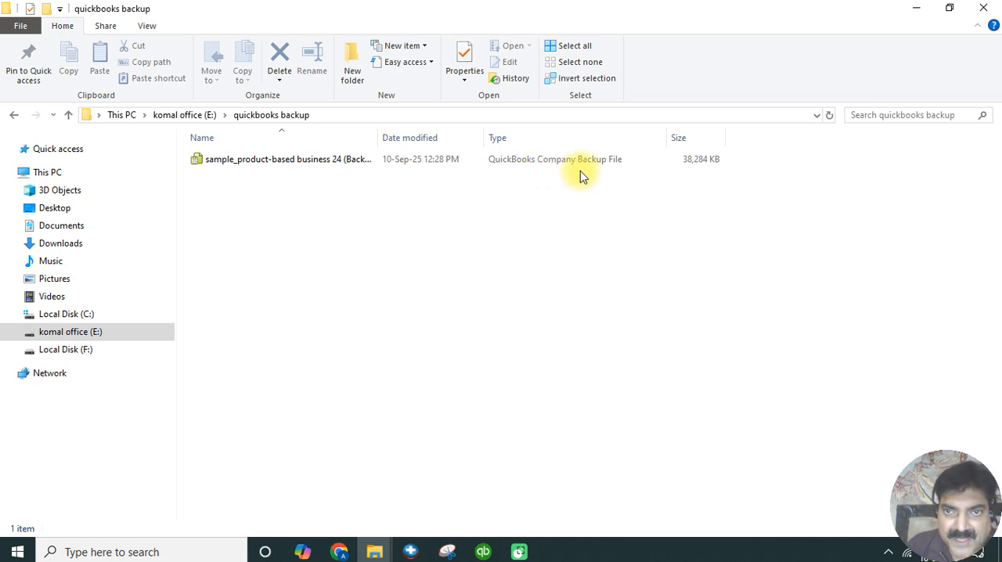
mouse_move(672, 174)
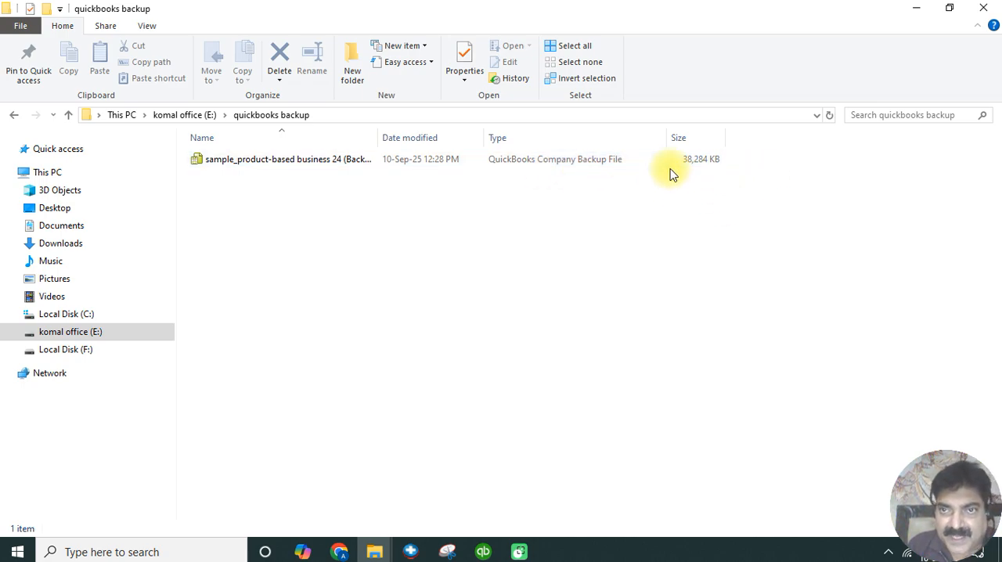
mouse_move(974, 31)
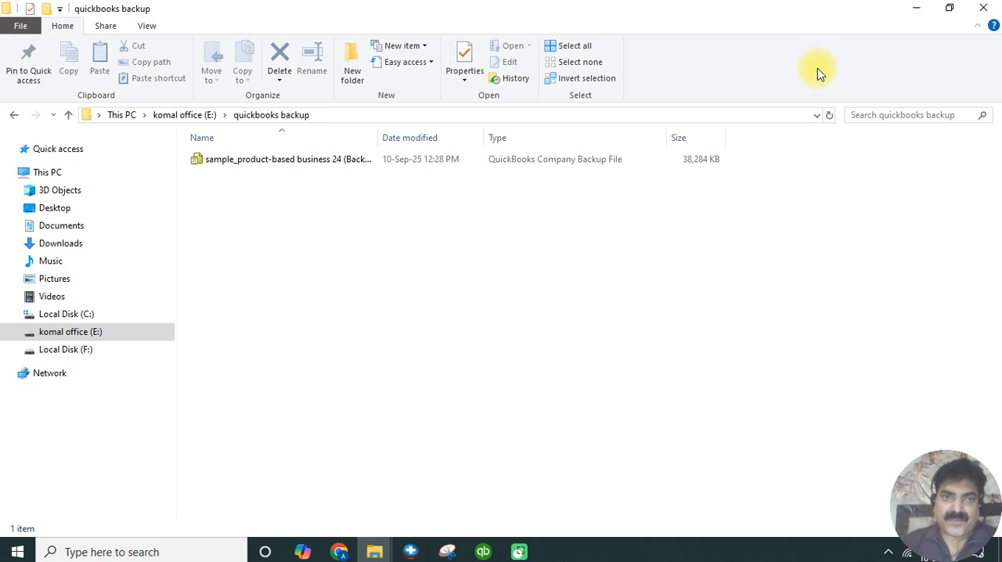
mouse_move(431, 194)
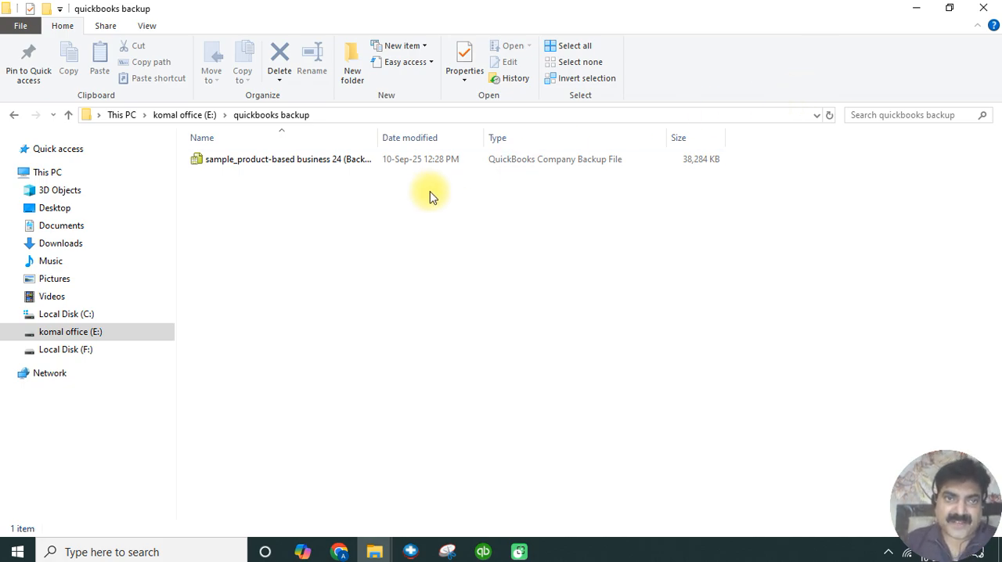
click(281, 159)
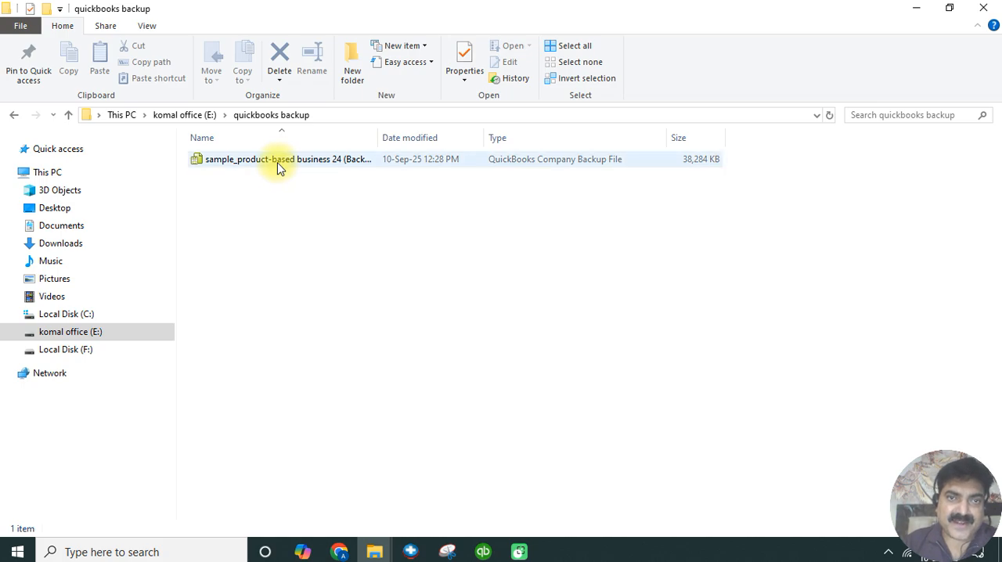
mouse_move(274, 164)
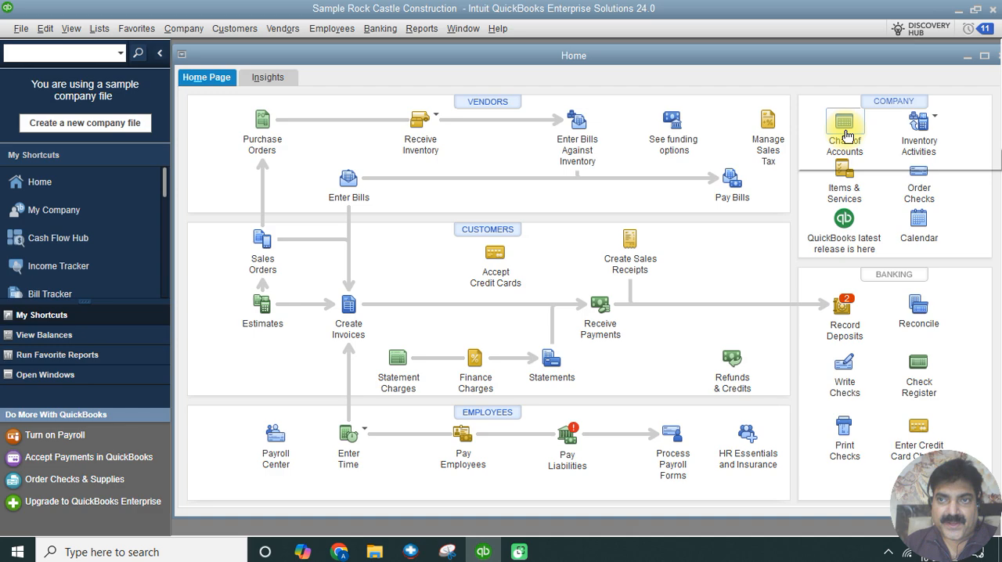
Open the Chart of Accounts and view the 10300 · Savings account register.
click(844, 126)
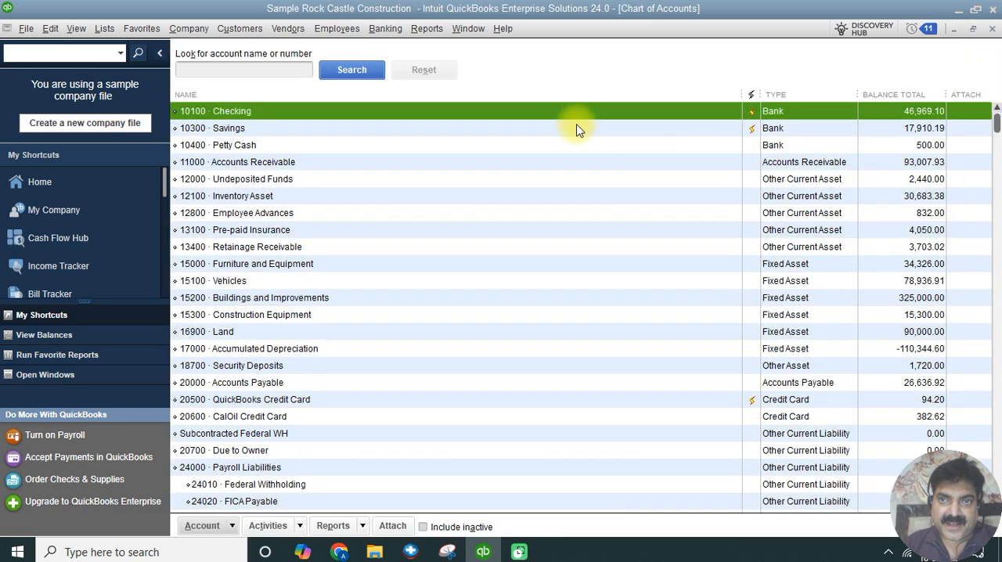
double_click(232, 110)
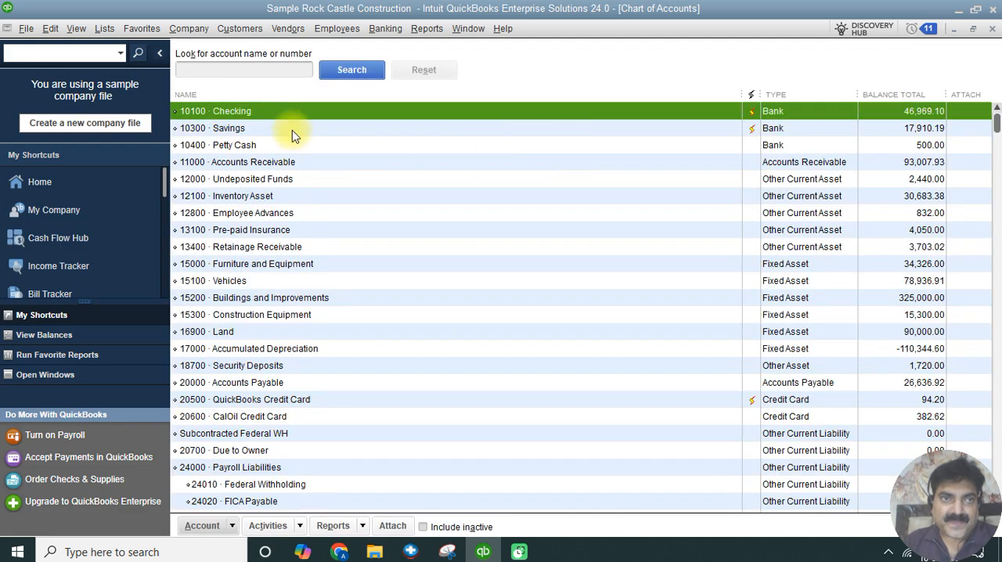
double_click(213, 128)
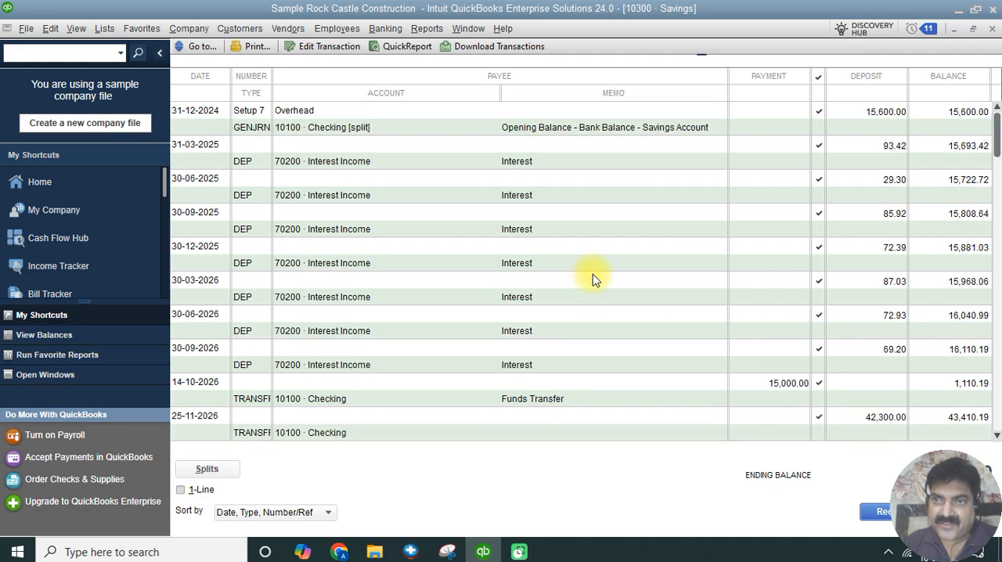
scroll(down, 3)
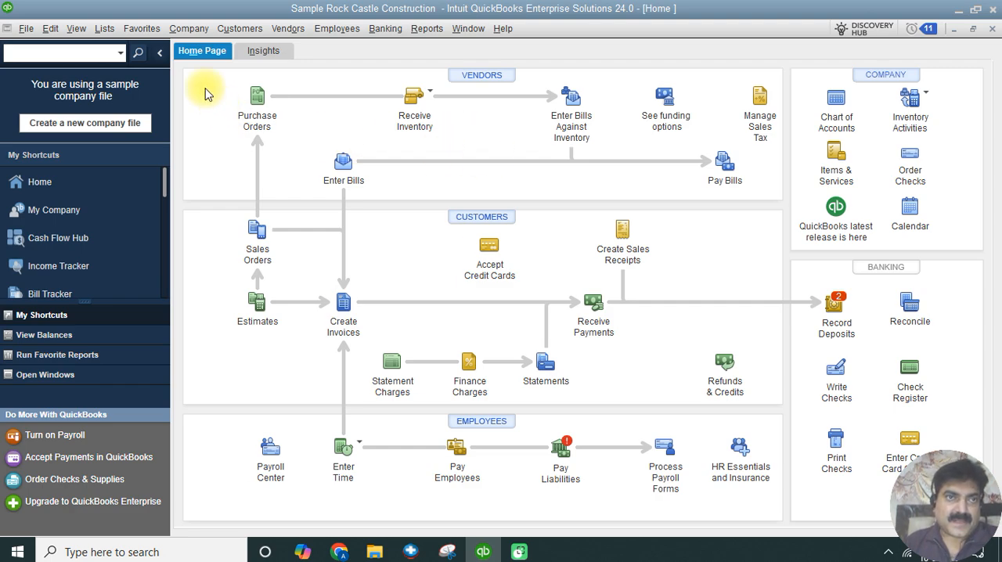
mouse_move(209, 103)
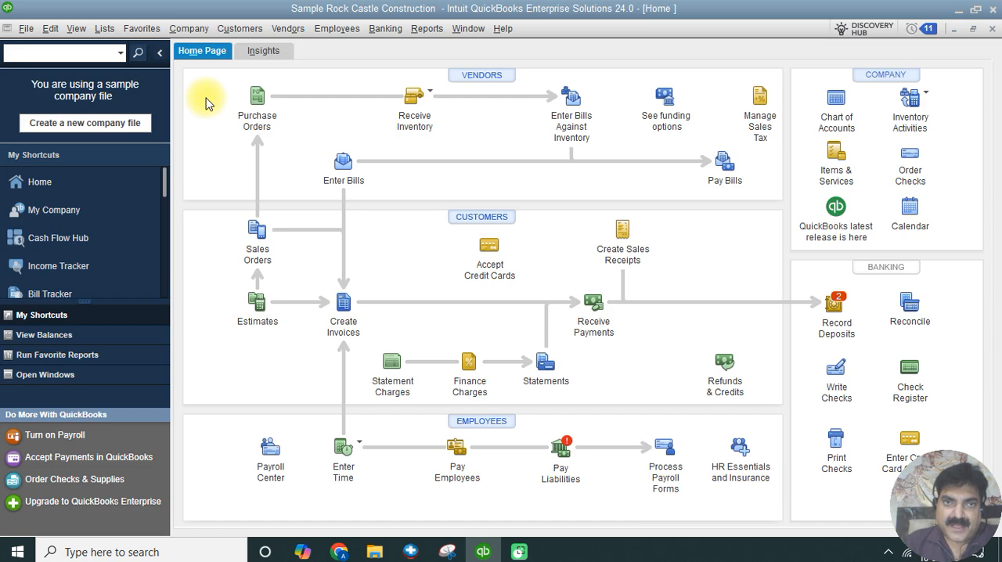
mouse_move(223, 194)
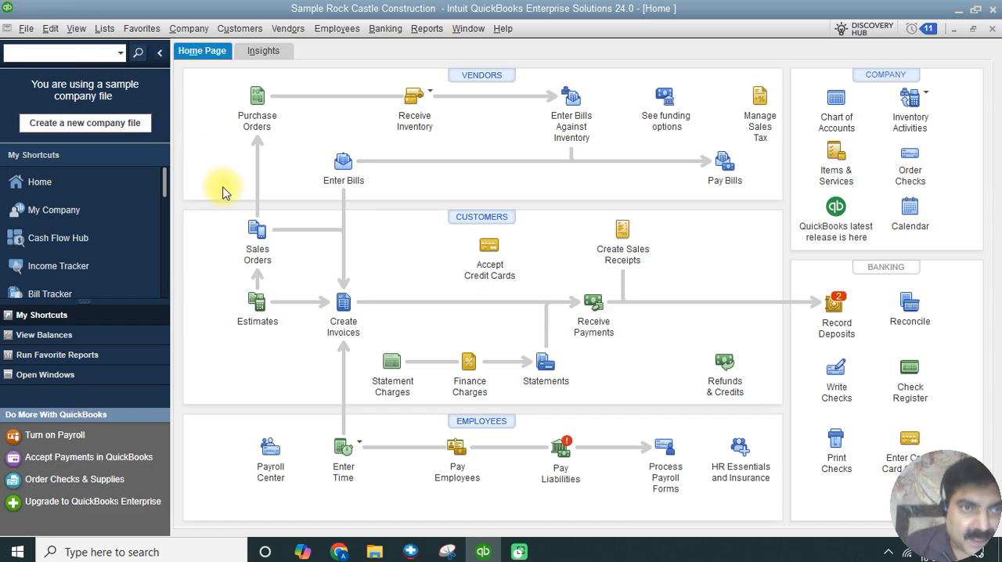
mouse_move(528, 162)
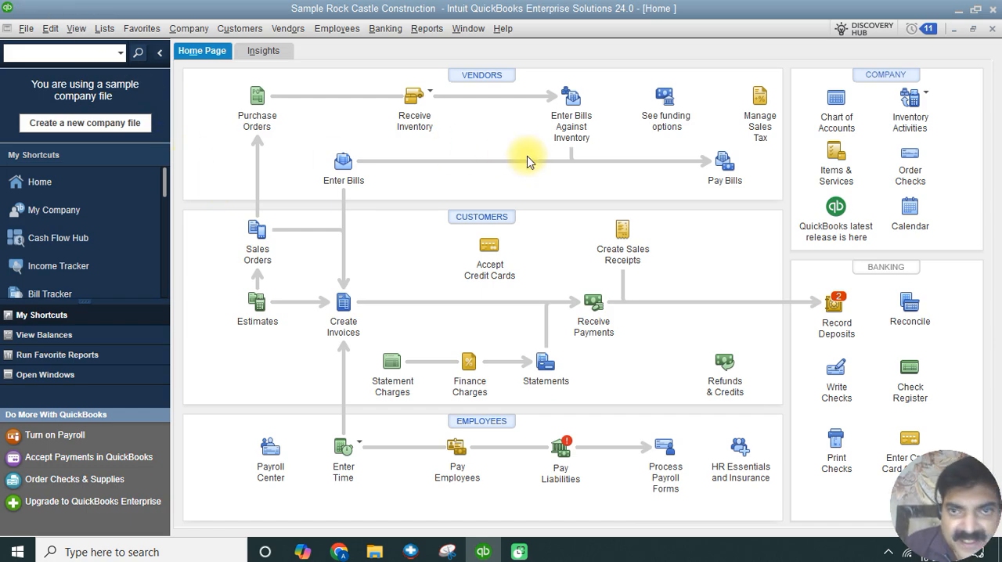
mouse_move(633, 385)
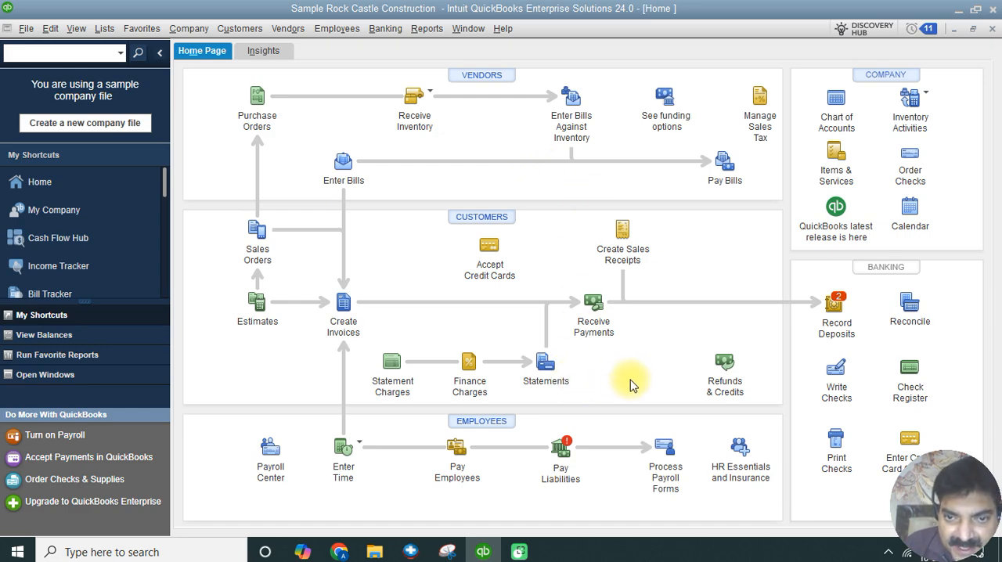